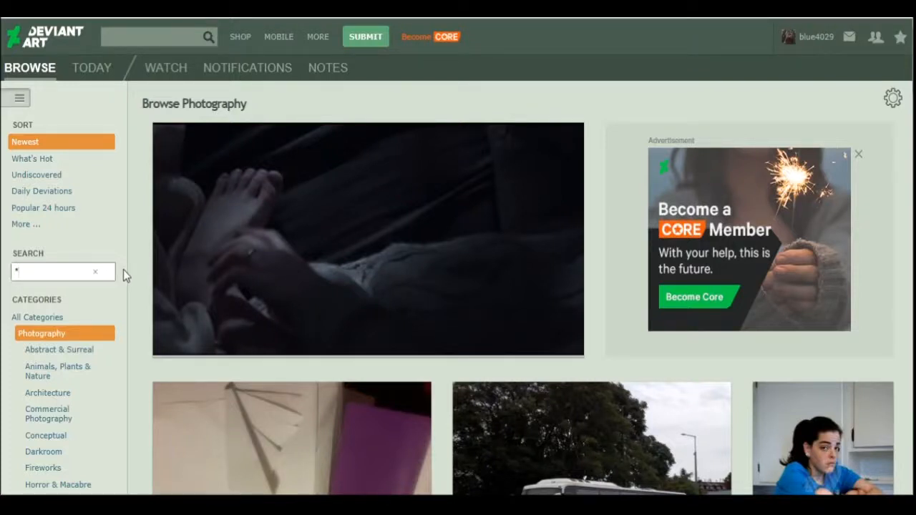
Step: Scroll down the Browse Photography page toward the Categories sidebar
{"action": "scroll", "scroll_direction": "down", "scroll_amount": 3}
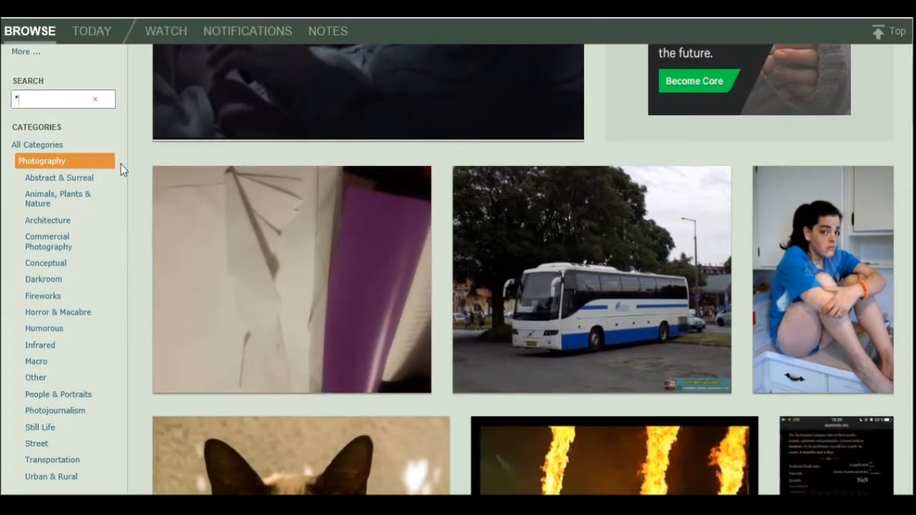
{"action": "mouse_move", "coordinate": [45, 263]}
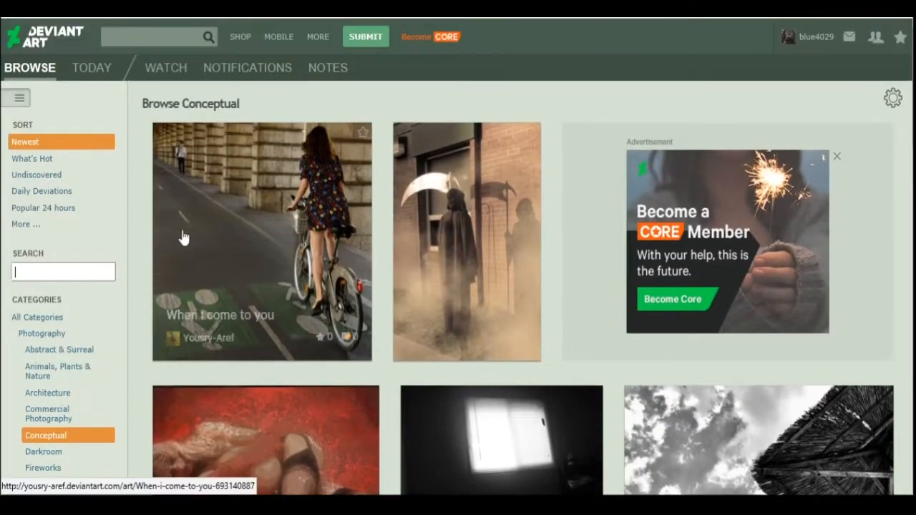
{"action": "scroll", "scroll_direction": "down", "scroll_amount": 3}
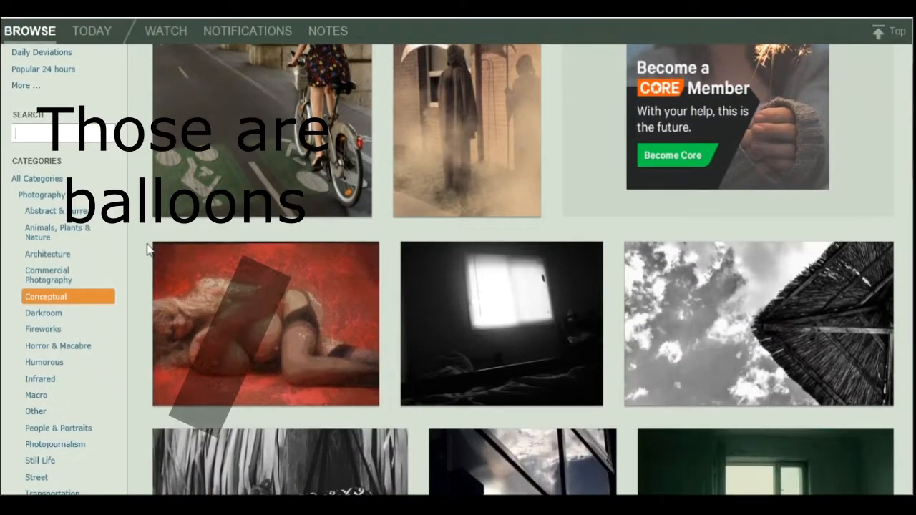
{"action": "mouse_move", "coordinate": [147, 318]}
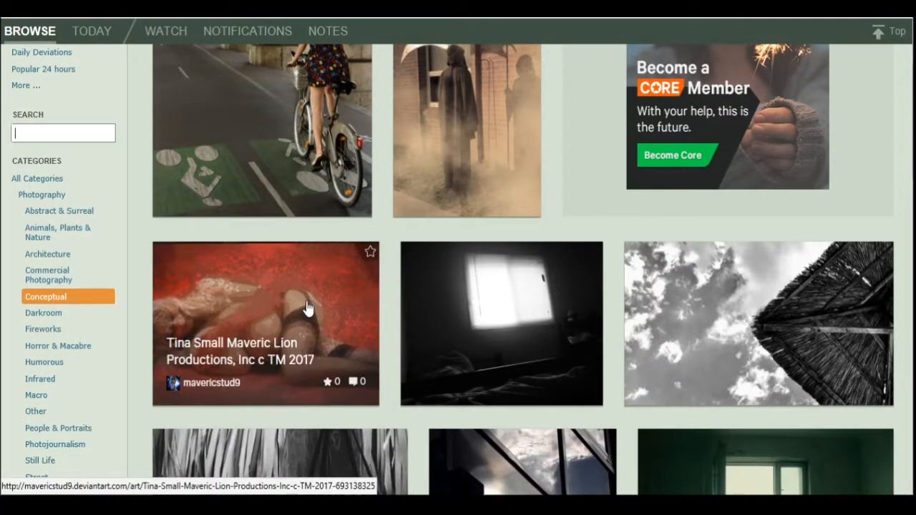
{"action": "mouse_move", "coordinate": [371, 312]}
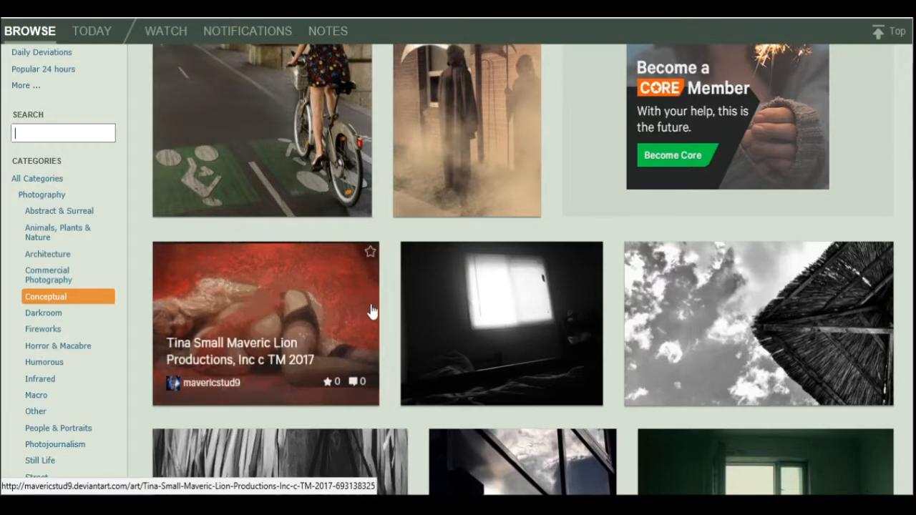
{"action": "mouse_move", "coordinate": [351, 302]}
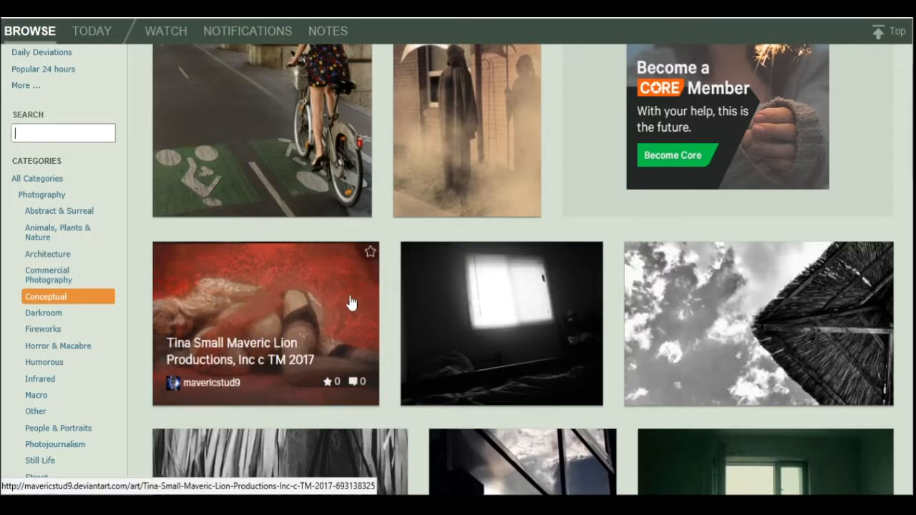
{"action": "scroll", "scroll_direction": "up", "scroll_amount": 3}
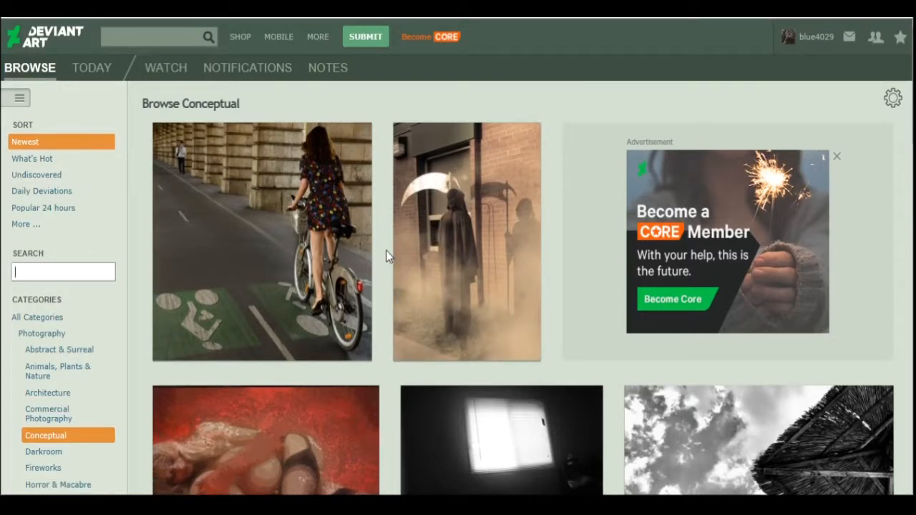
{"action": "scroll", "scroll_direction": "down", "scroll_amount": 3}
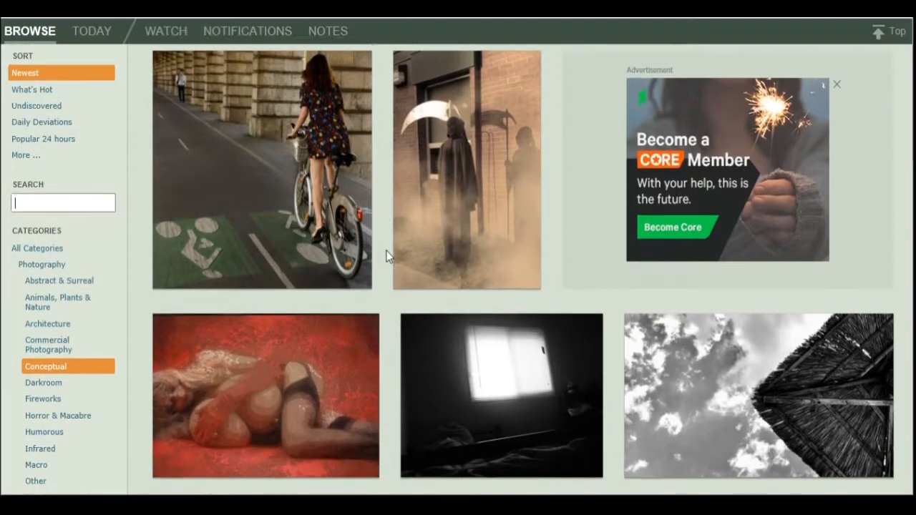
{"action": "scroll", "scroll_direction": "down", "scroll_amount": 3}
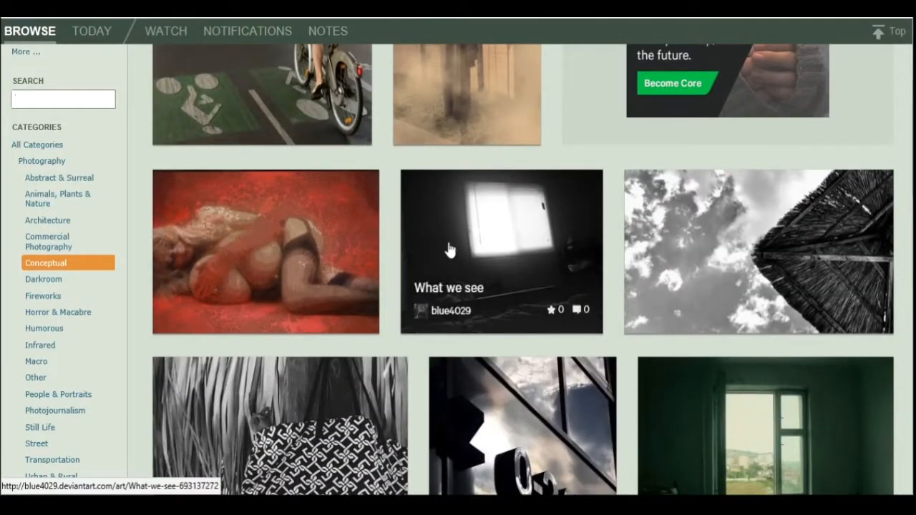
{"action": "mouse_move", "coordinate": [610, 243]}
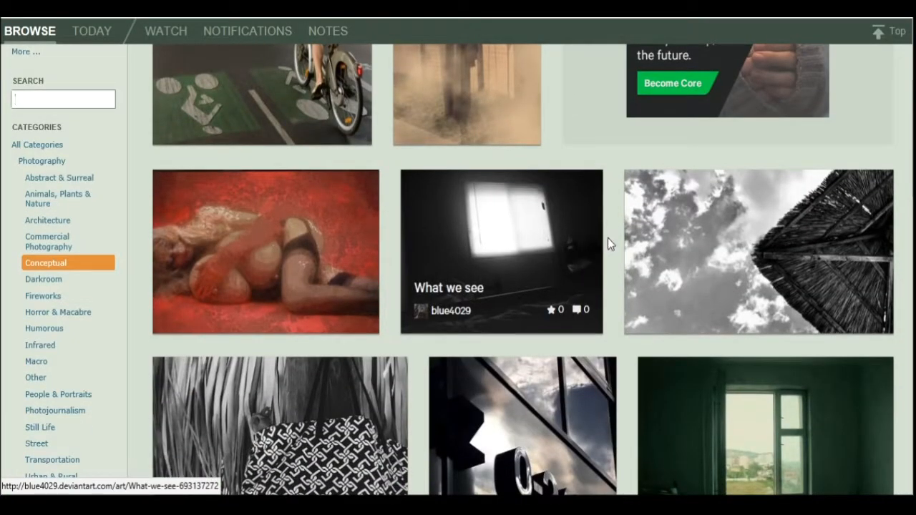
{"action": "mouse_move", "coordinate": [525, 236]}
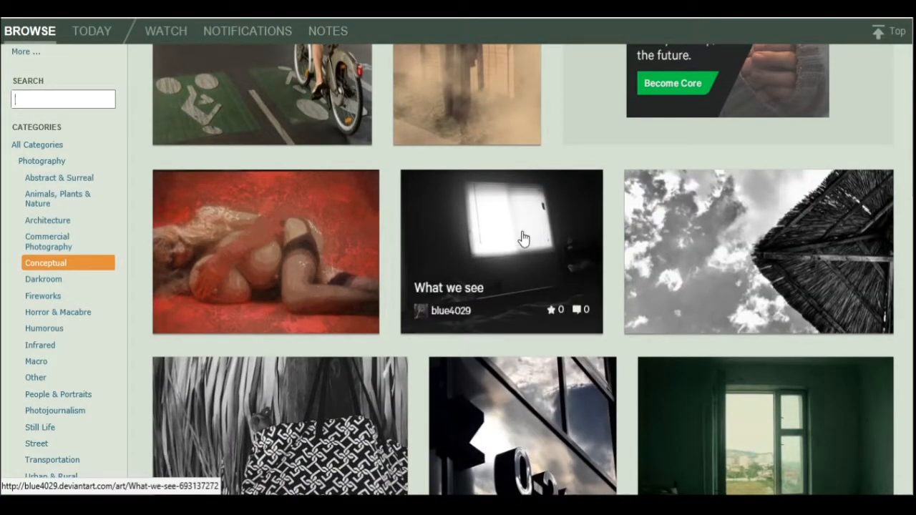
{"action": "mouse_move", "coordinate": [561, 237]}
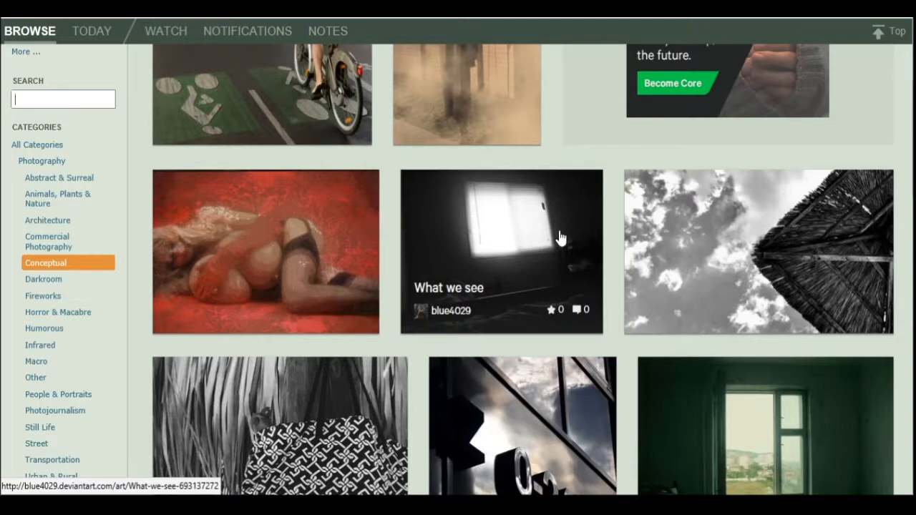
{"action": "mouse_move", "coordinate": [651, 237]}
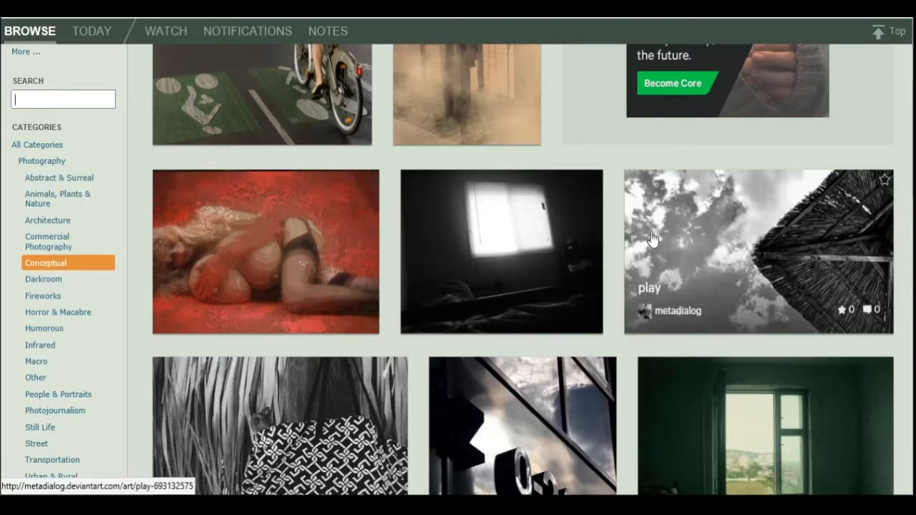
{"action": "scroll", "scroll_direction": "down", "scroll_amount": 3}
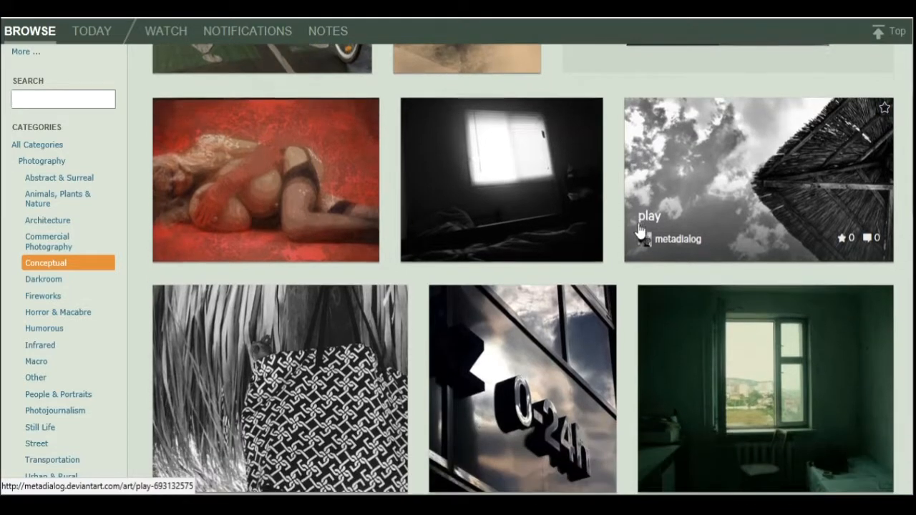
{"action": "scroll", "scroll_direction": "down", "scroll_amount": 3}
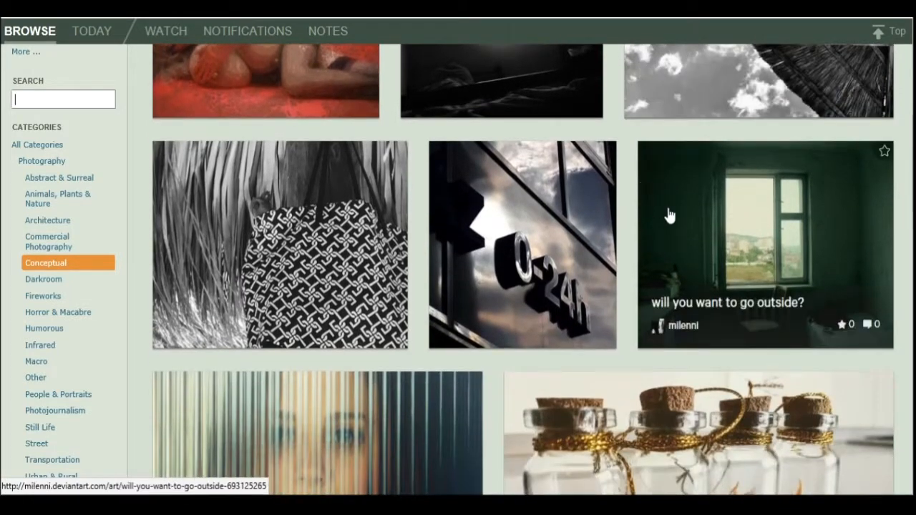
{"action": "mouse_move", "coordinate": [631, 238]}
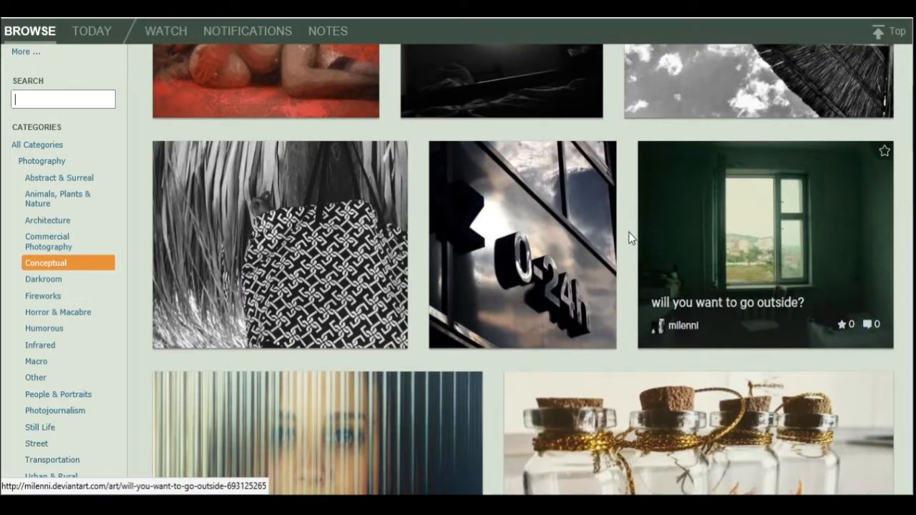
{"action": "mouse_move", "coordinate": [651, 243]}
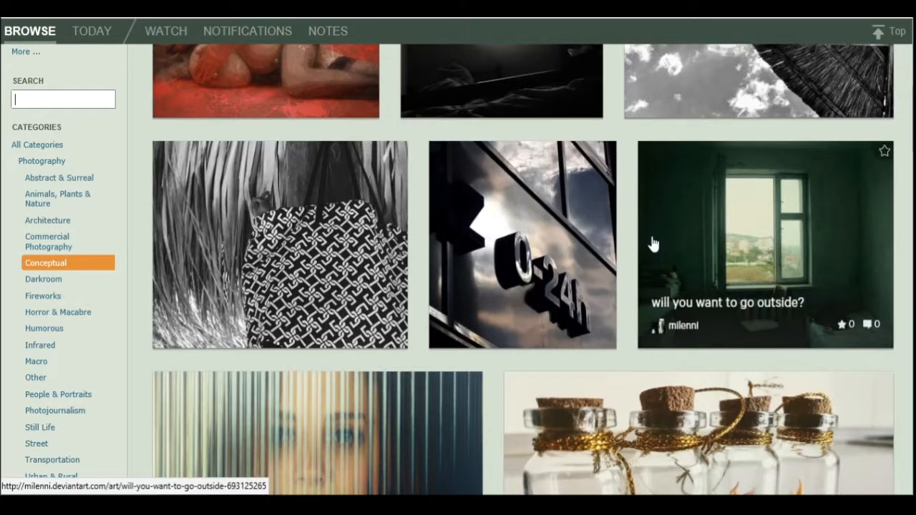
{"action": "scroll", "scroll_direction": "down", "scroll_amount": 3}
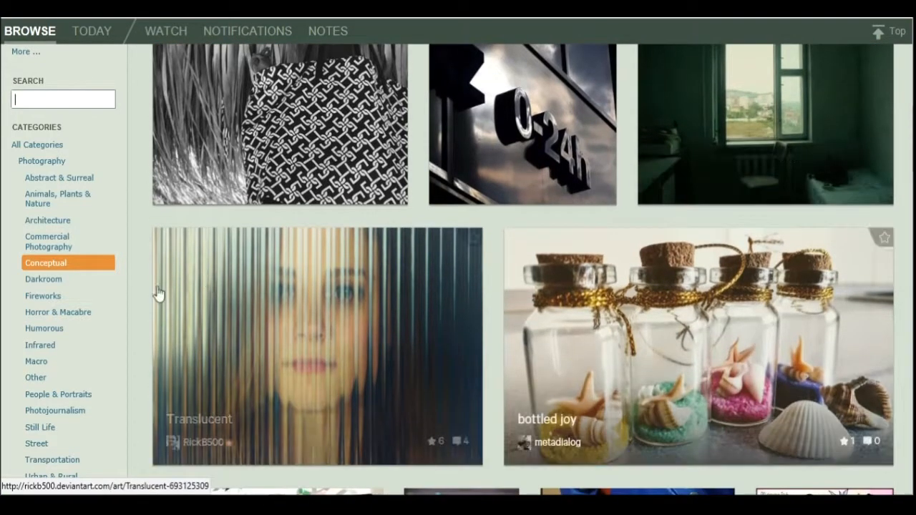
{"action": "scroll", "scroll_direction": "down", "scroll_amount": 3}
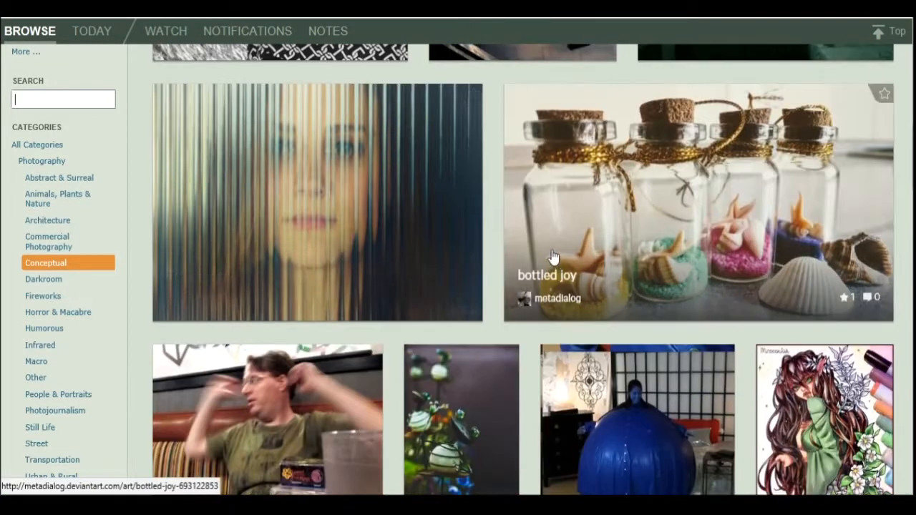
{"action": "scroll", "scroll_direction": "down", "scroll_amount": 3}
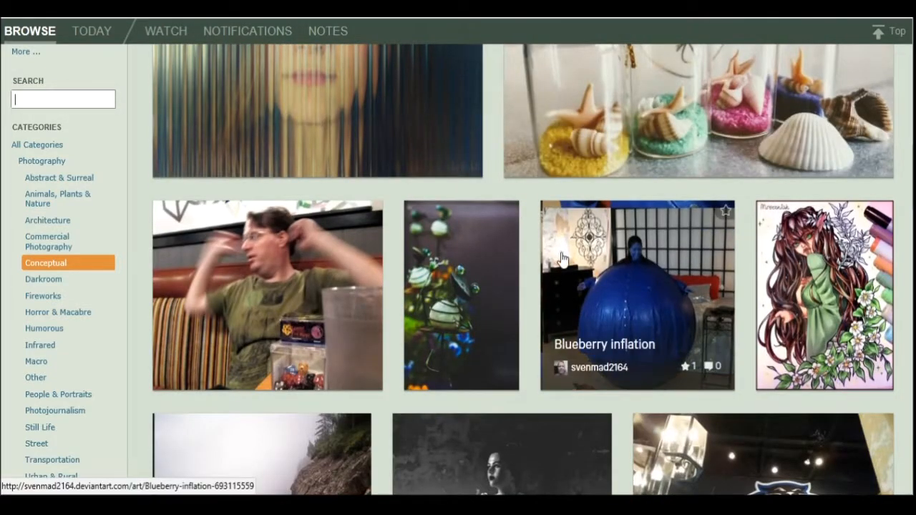
Step: Scroll through the Conceptual gallery, then switch to the Abstract & Surreal photography subcategory
{"action": "scroll", "scroll_direction": "down", "scroll_amount": 3}
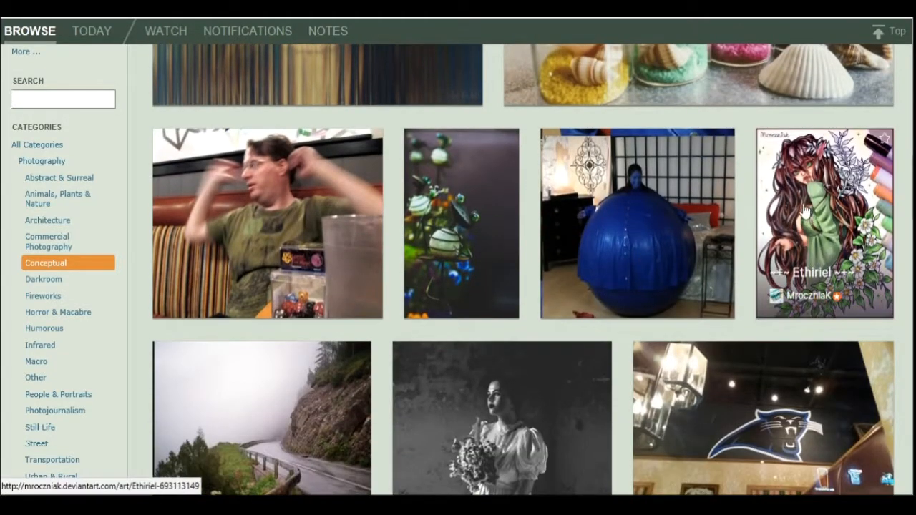
{"action": "mouse_move", "coordinate": [747, 202]}
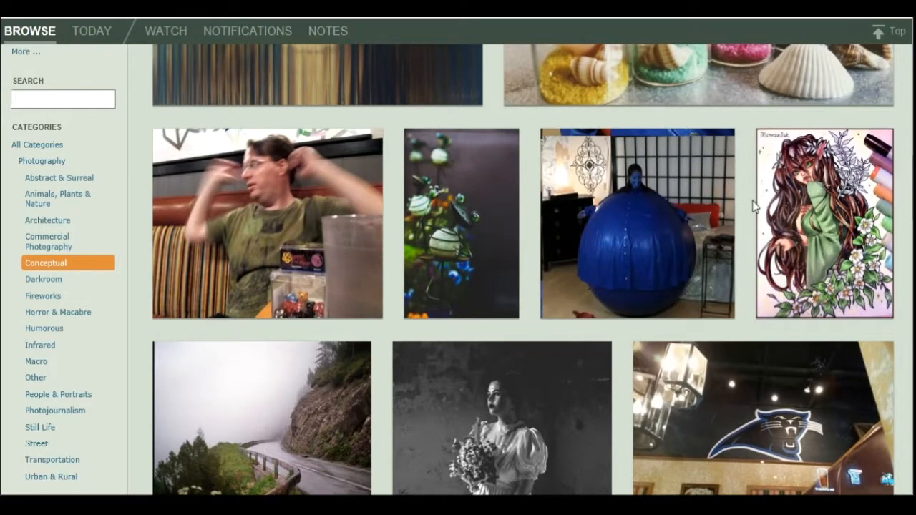
{"action": "mouse_move", "coordinate": [887, 185]}
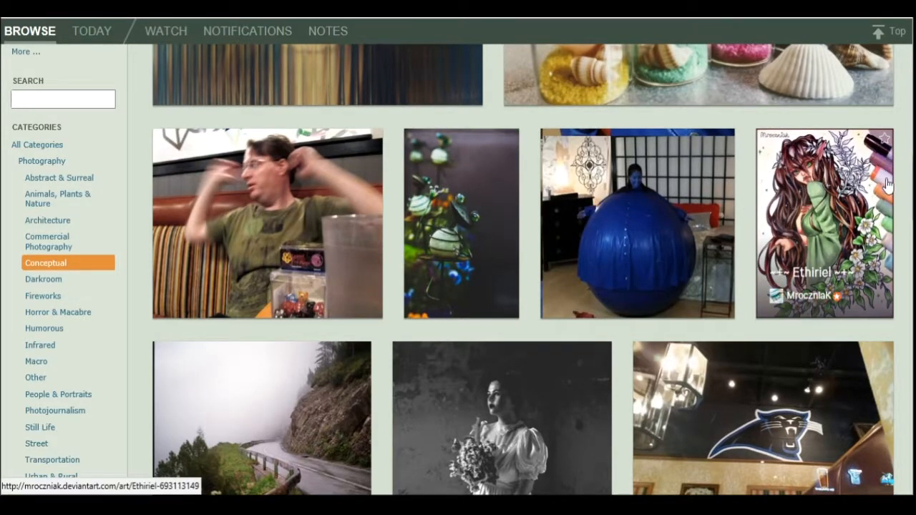
{"action": "mouse_move", "coordinate": [749, 180]}
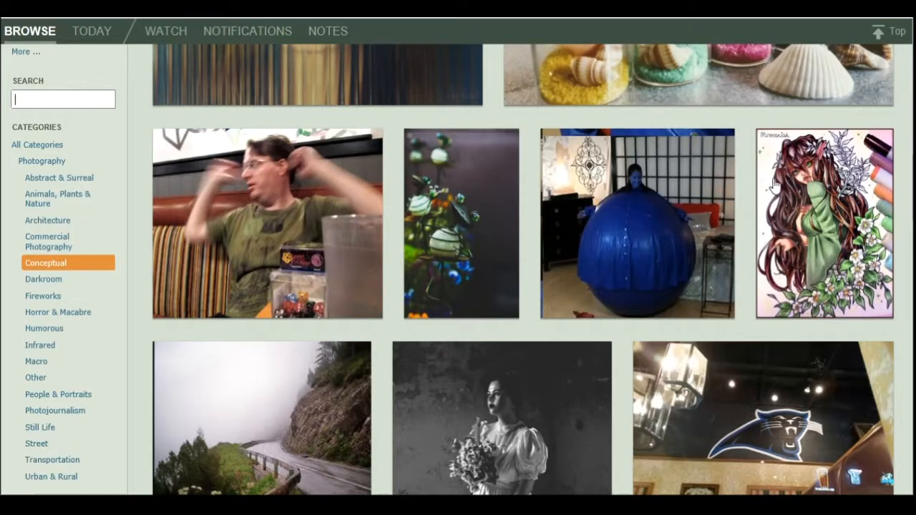
{"action": "scroll", "scroll_direction": "down", "scroll_amount": 3}
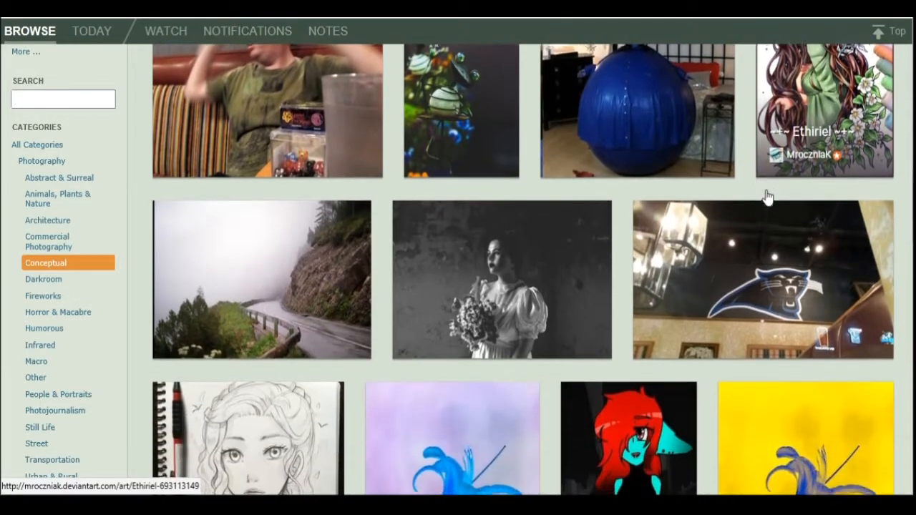
{"action": "mouse_move", "coordinate": [438, 240]}
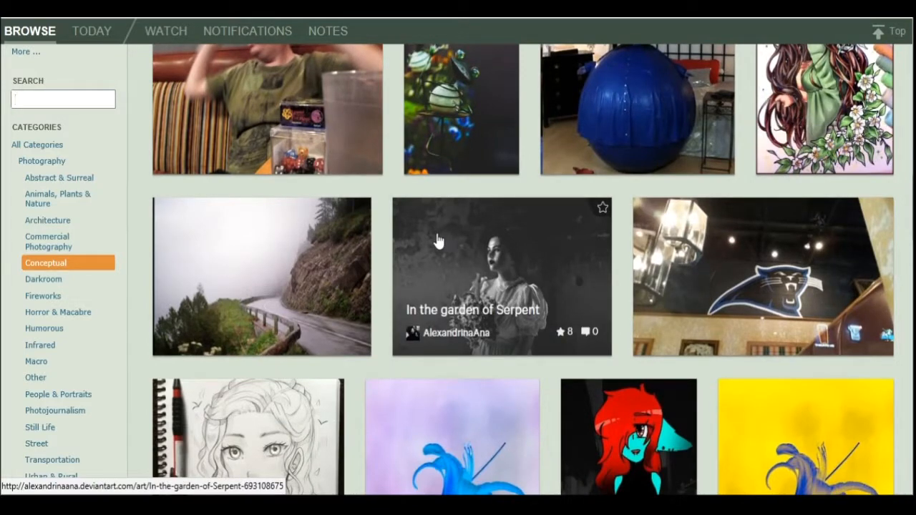
{"action": "scroll", "scroll_direction": "down", "scroll_amount": 3}
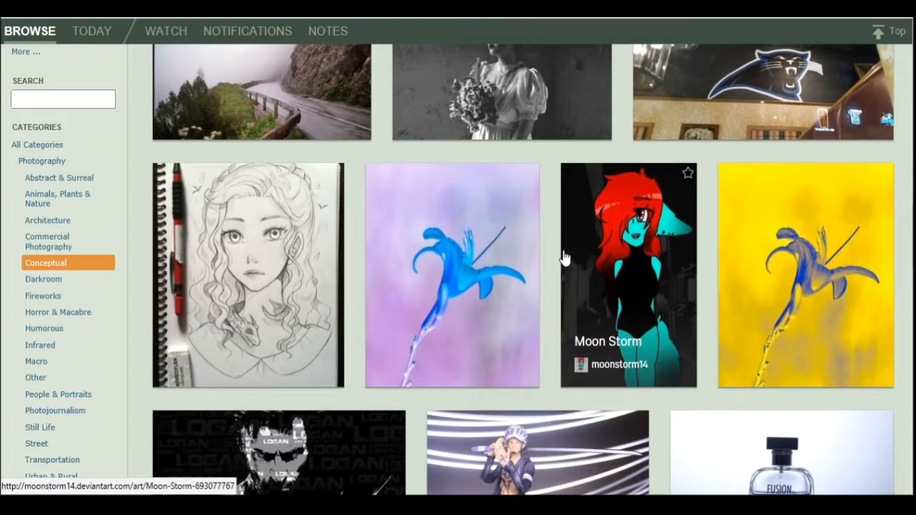
{"action": "mouse_move", "coordinate": [139, 267]}
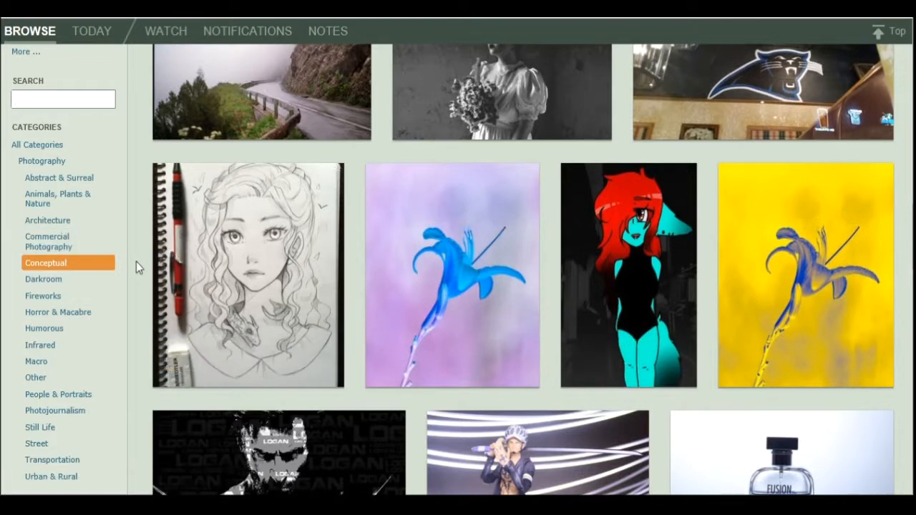
{"action": "scroll", "scroll_direction": "down", "scroll_amount": 3}
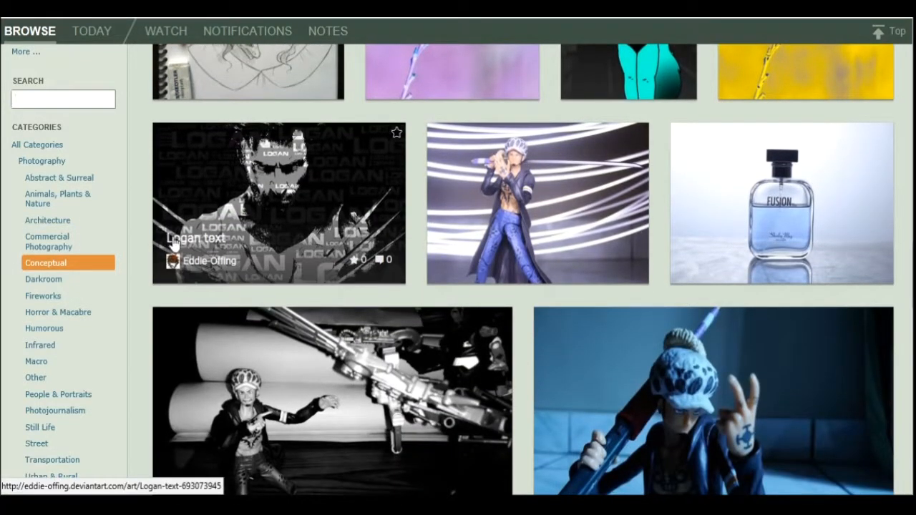
{"action": "scroll", "scroll_direction": "down", "scroll_amount": 3}
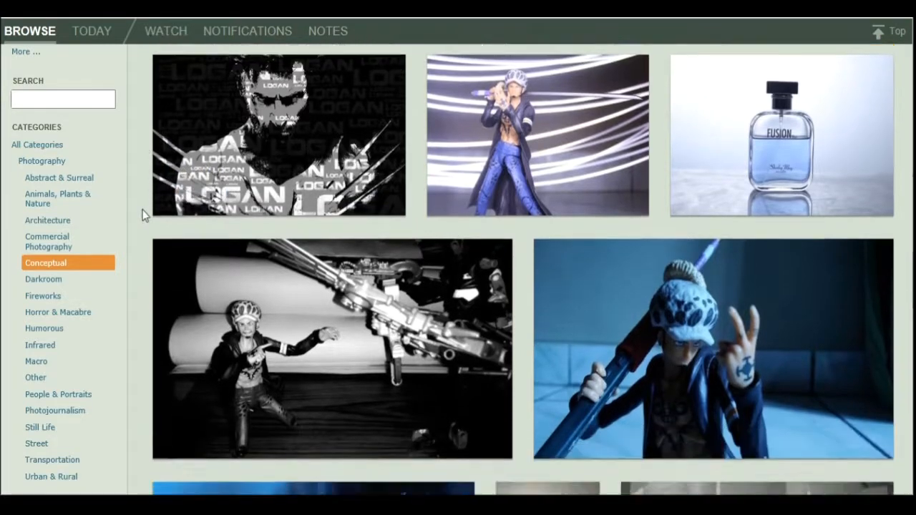
{"action": "scroll", "scroll_direction": "down", "scroll_amount": 3}
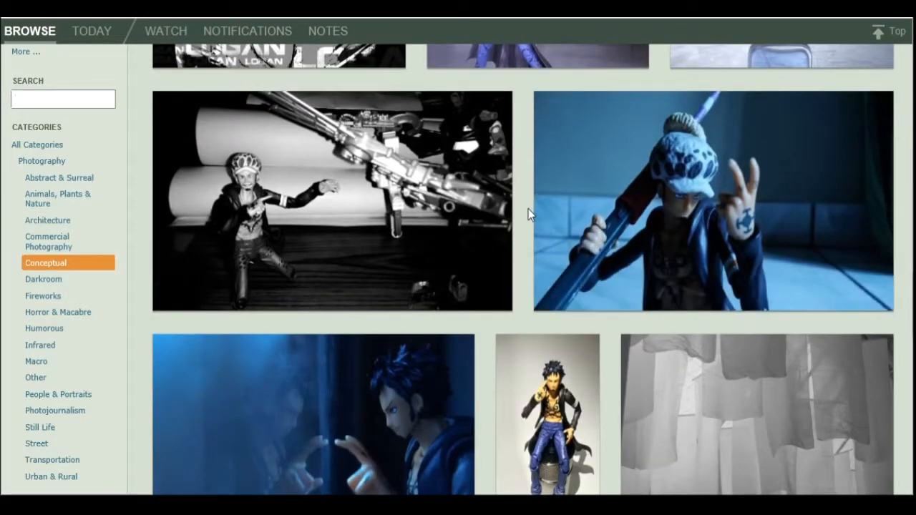
{"action": "scroll", "scroll_direction": "down", "scroll_amount": 3}
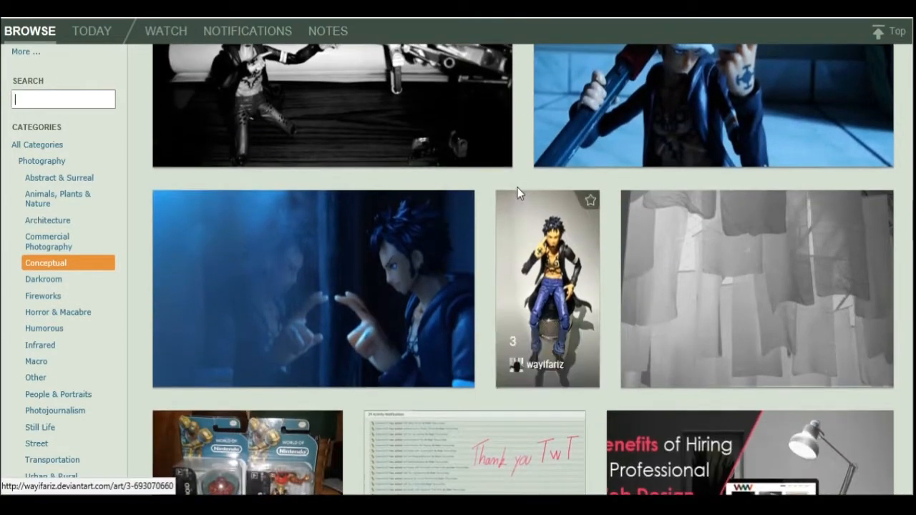
{"action": "scroll", "scroll_direction": "down", "scroll_amount": 3}
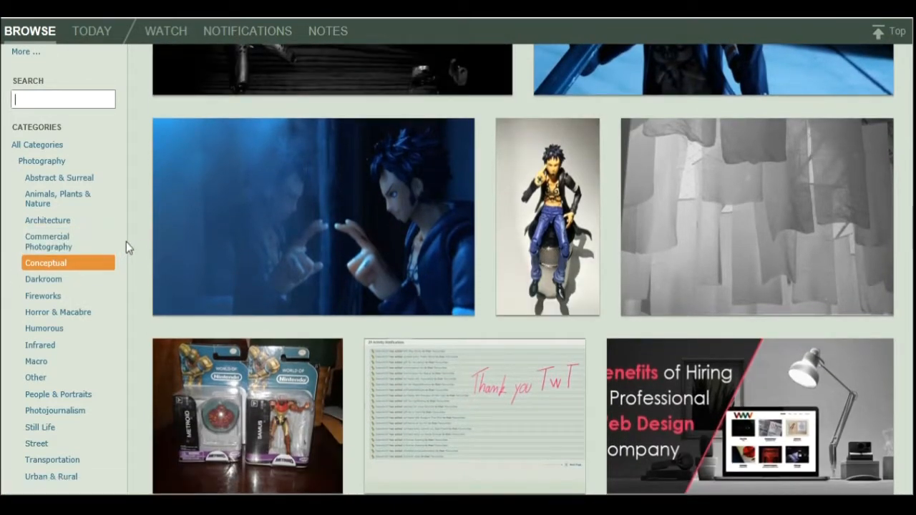
{"action": "scroll", "scroll_direction": "down", "scroll_amount": 3}
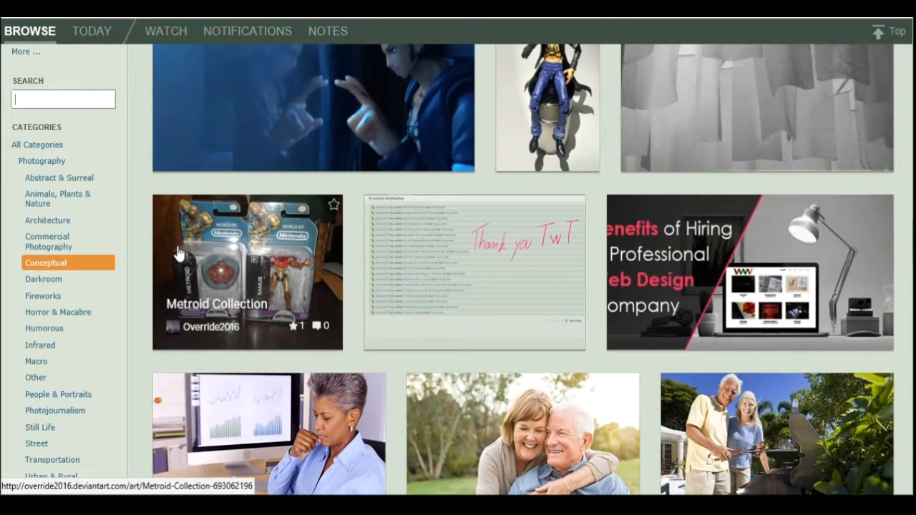
{"action": "scroll", "scroll_direction": "down", "scroll_amount": 3}
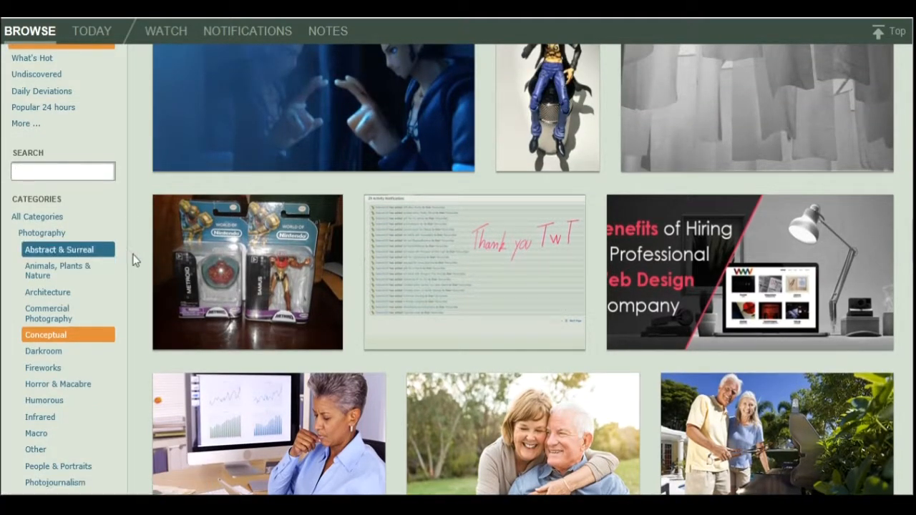
{"action": "left_click", "coordinate": [59, 250]}
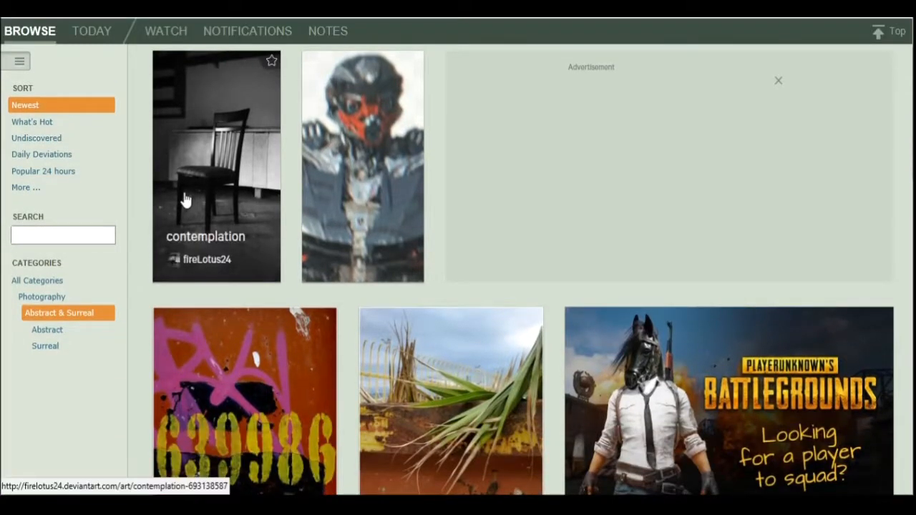
Step: Scroll down the Abstract & Surreal newest-deviations grid, hovering thumbnails to read titles
{"action": "scroll", "scroll_direction": "up", "scroll_amount": 3}
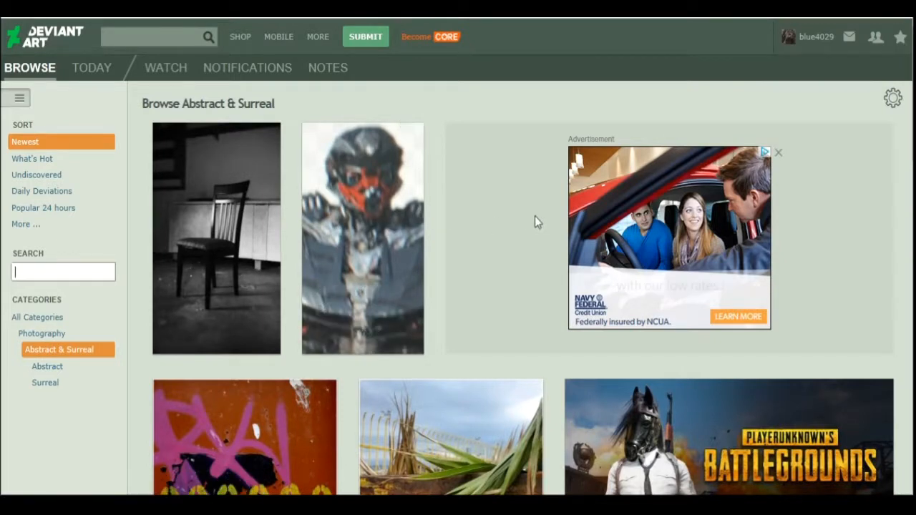
{"action": "scroll", "scroll_direction": "down", "scroll_amount": 3}
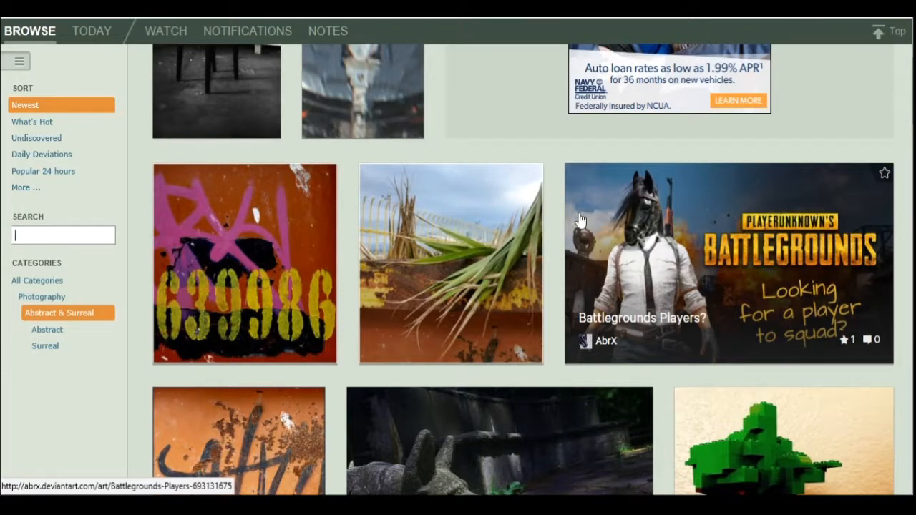
{"action": "mouse_move", "coordinate": [562, 224]}
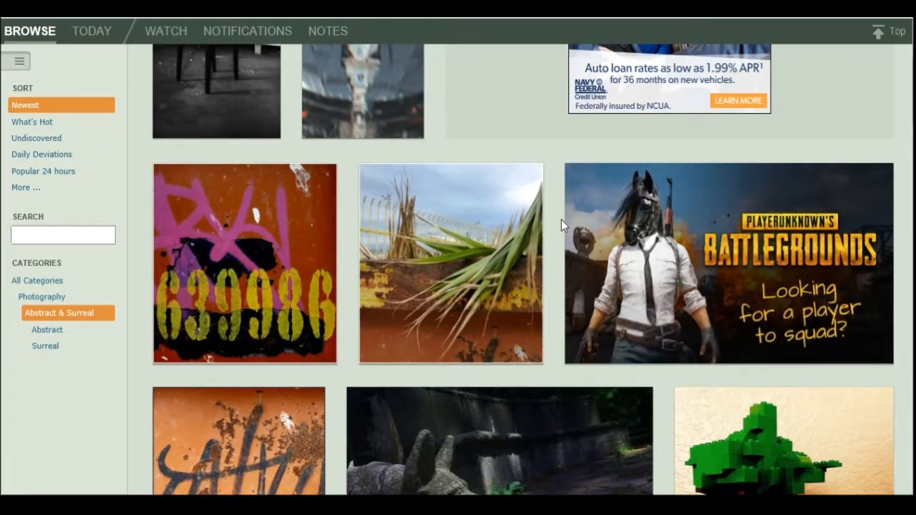
{"action": "scroll", "scroll_direction": "down", "scroll_amount": 3}
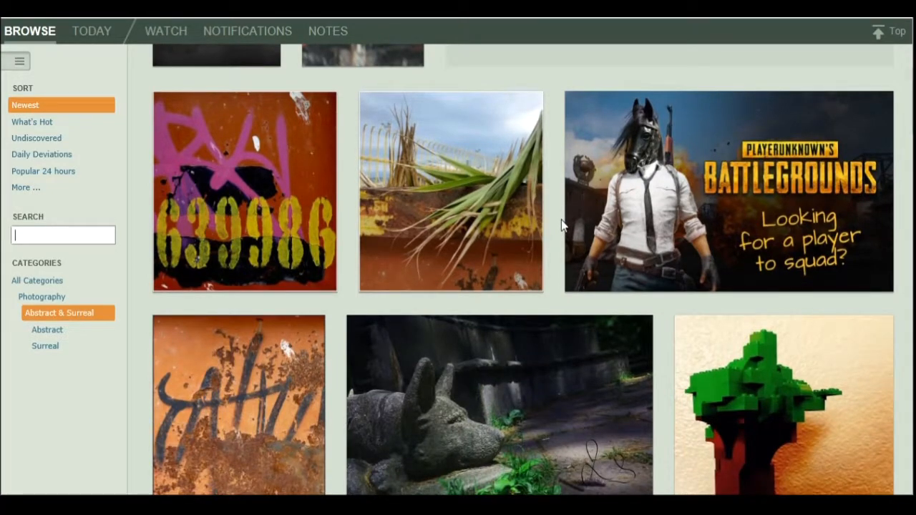
{"action": "scroll", "scroll_direction": "down", "scroll_amount": 3}
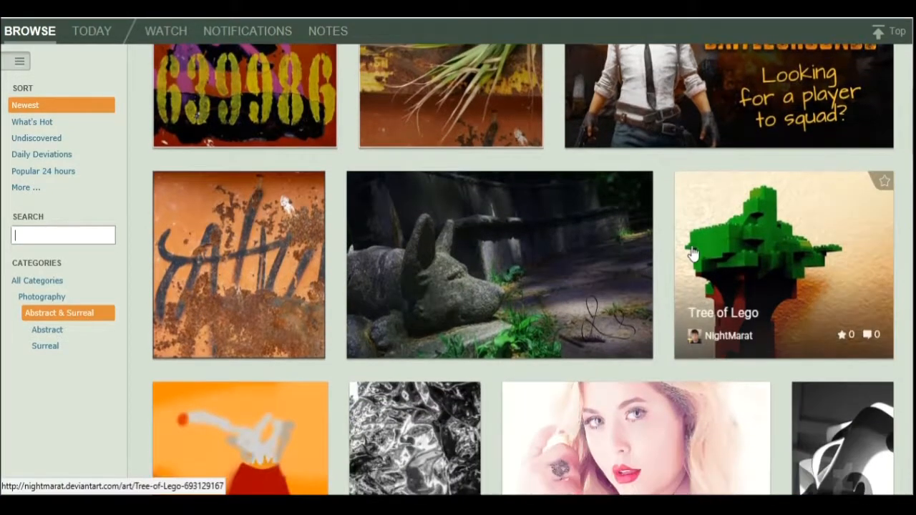
{"action": "mouse_move", "coordinate": [684, 252]}
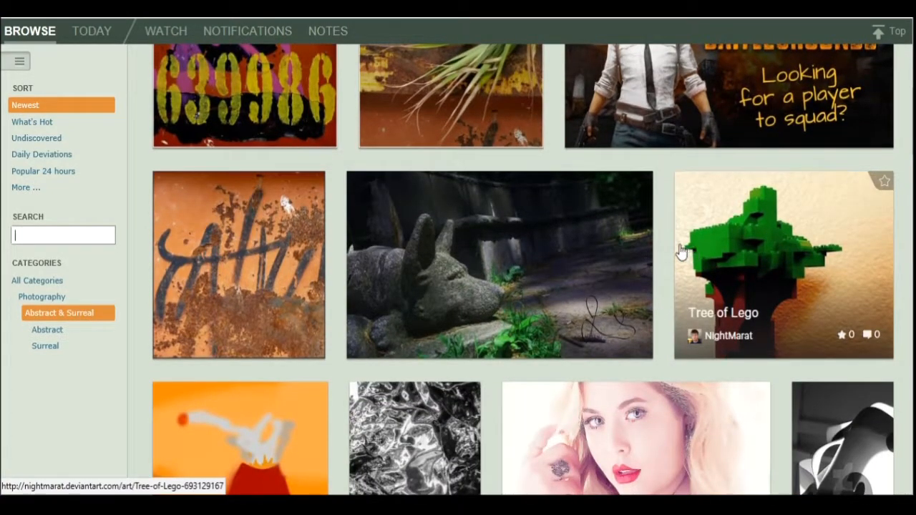
{"action": "scroll", "scroll_direction": "down", "scroll_amount": 3}
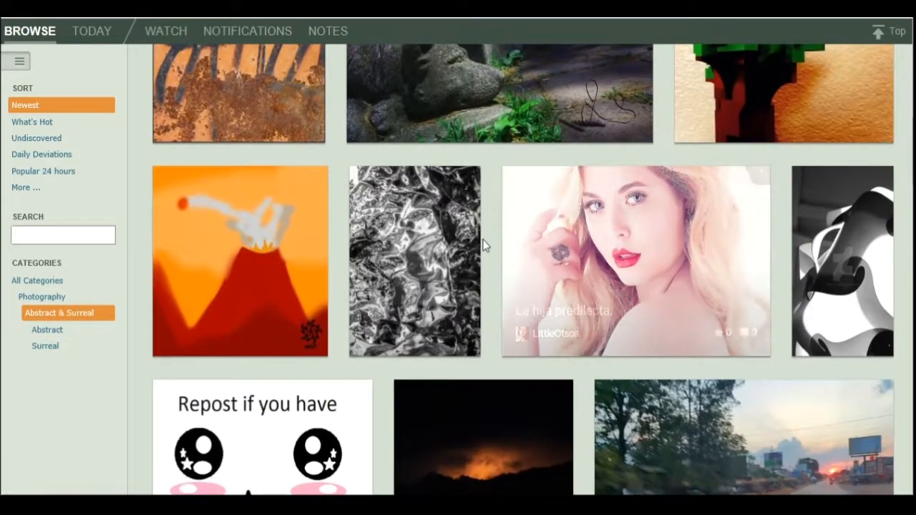
{"action": "scroll", "scroll_direction": "down", "scroll_amount": 3}
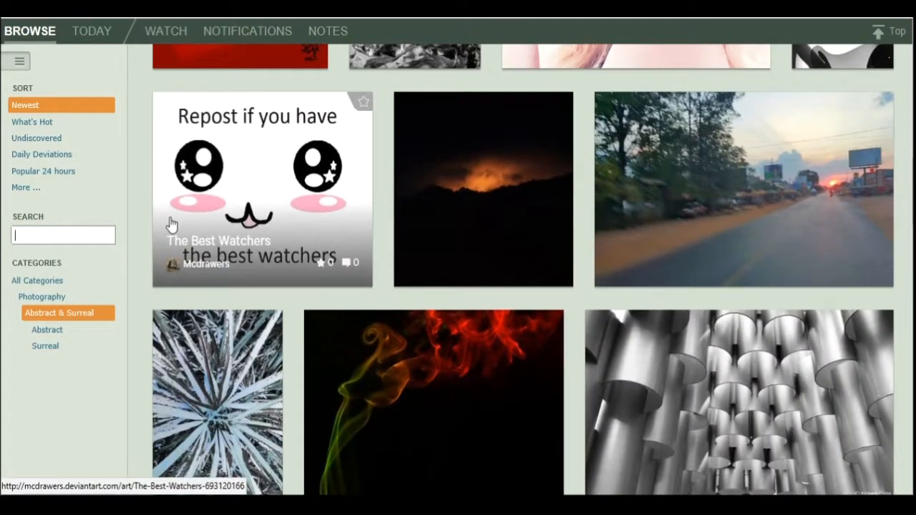
{"action": "mouse_move", "coordinate": [140, 225]}
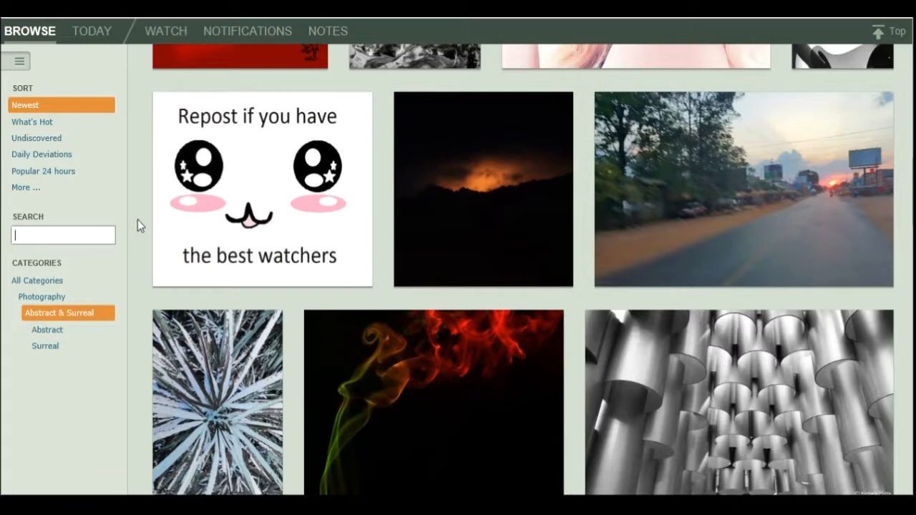
{"action": "scroll", "scroll_direction": "down", "scroll_amount": 3}
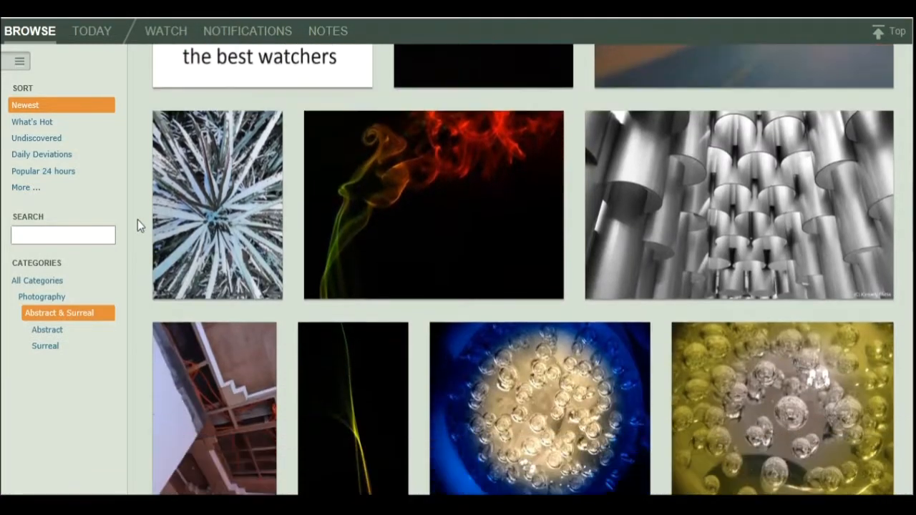
{"action": "scroll", "scroll_direction": "down", "scroll_amount": 3}
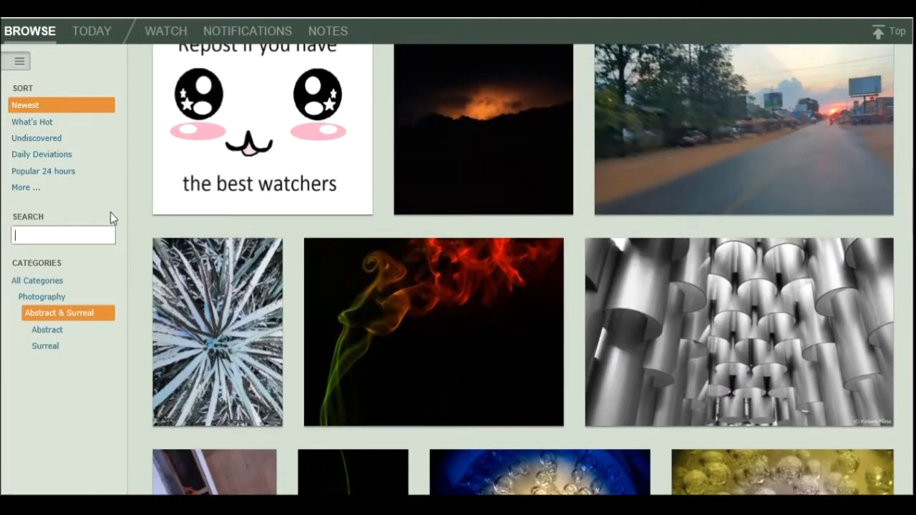
{"action": "scroll", "scroll_direction": "down", "scroll_amount": 3}
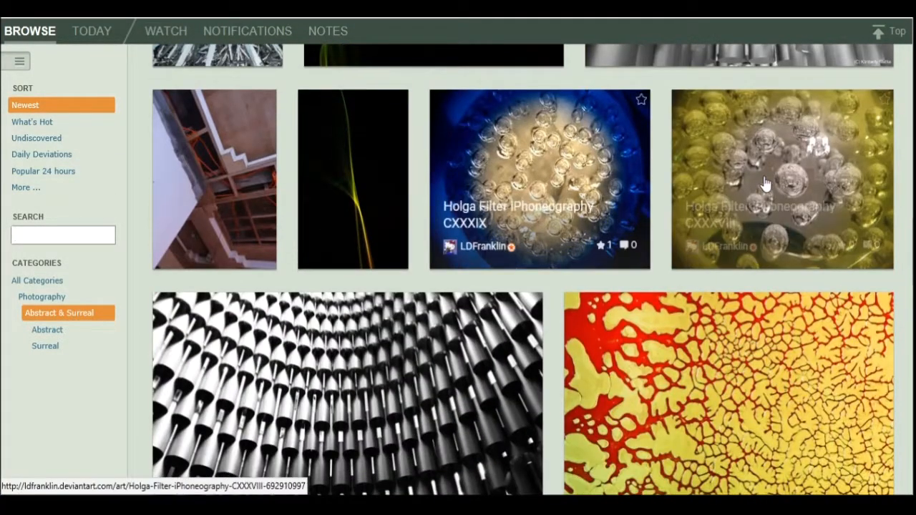
{"action": "mouse_move", "coordinate": [664, 200]}
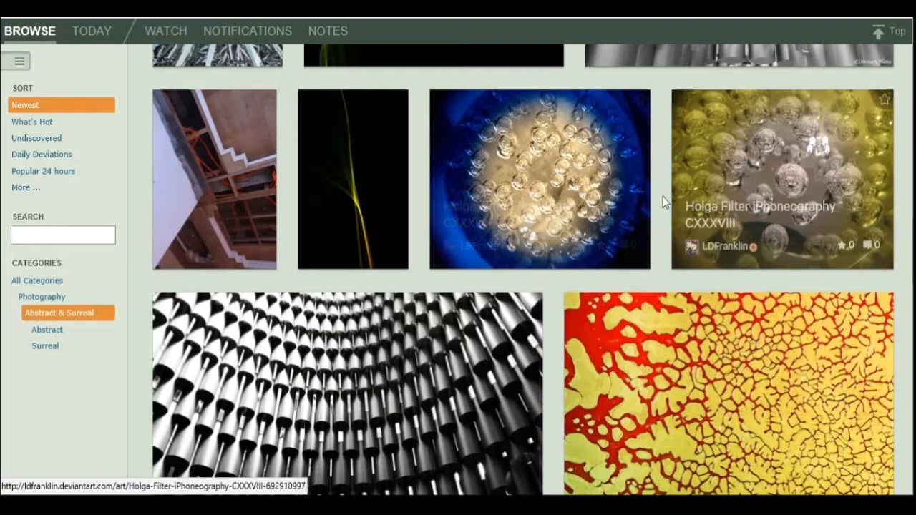
{"action": "scroll", "scroll_direction": "down", "scroll_amount": 3}
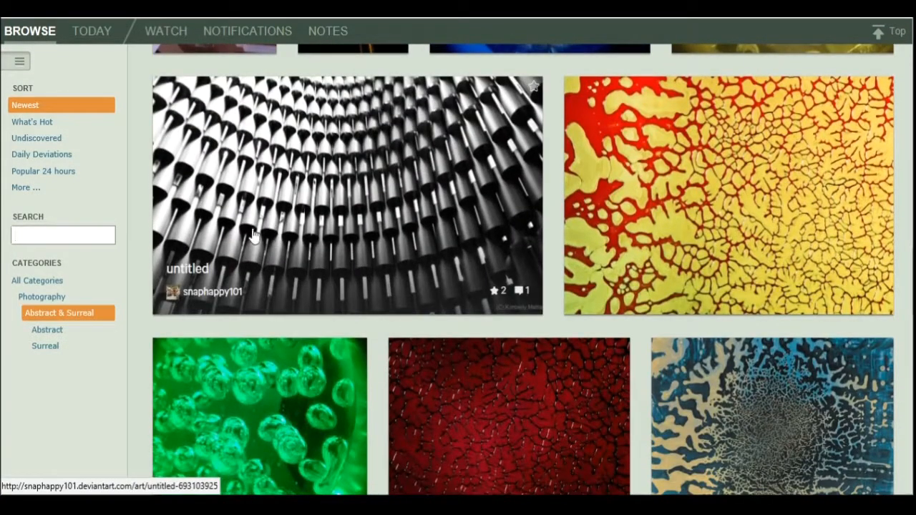
Step: Continue down the grid as far as the Spirits series and Witch series photos
{"action": "scroll", "scroll_direction": "up", "scroll_amount": 3}
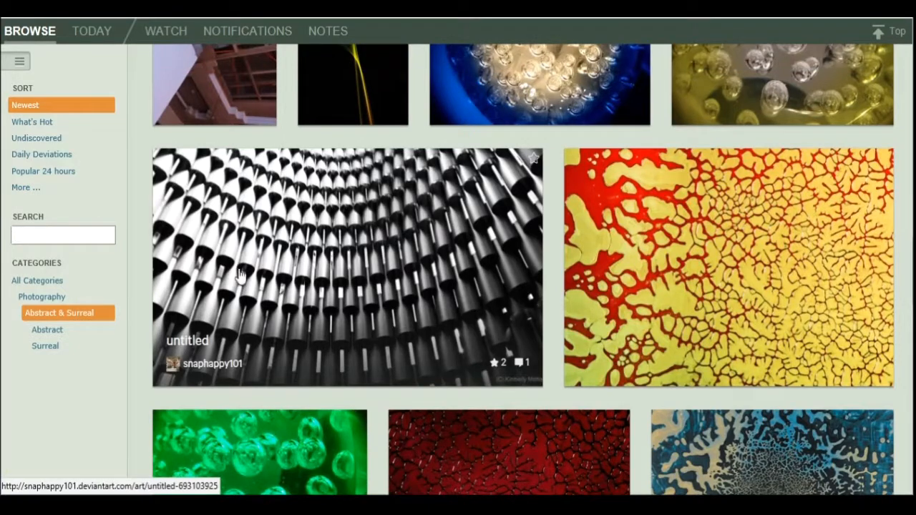
{"action": "scroll", "scroll_direction": "down", "scroll_amount": 3}
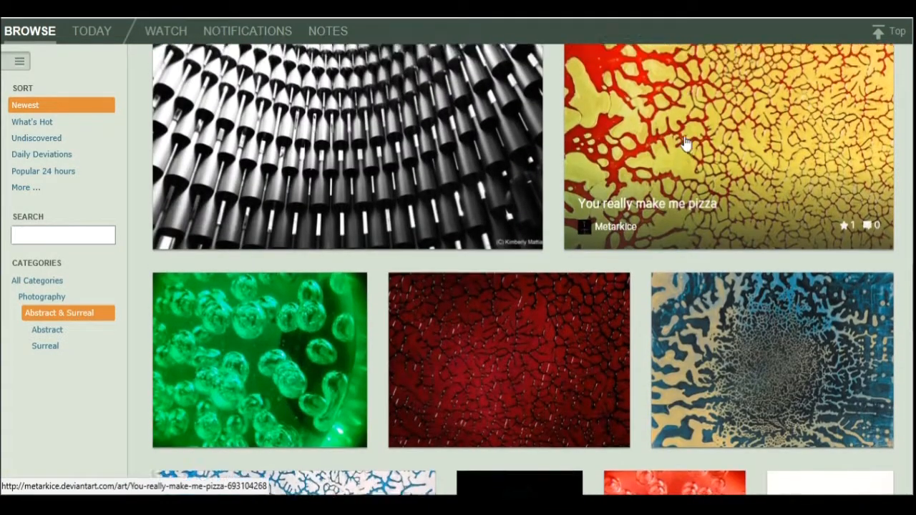
{"action": "scroll", "scroll_direction": "down", "scroll_amount": 3}
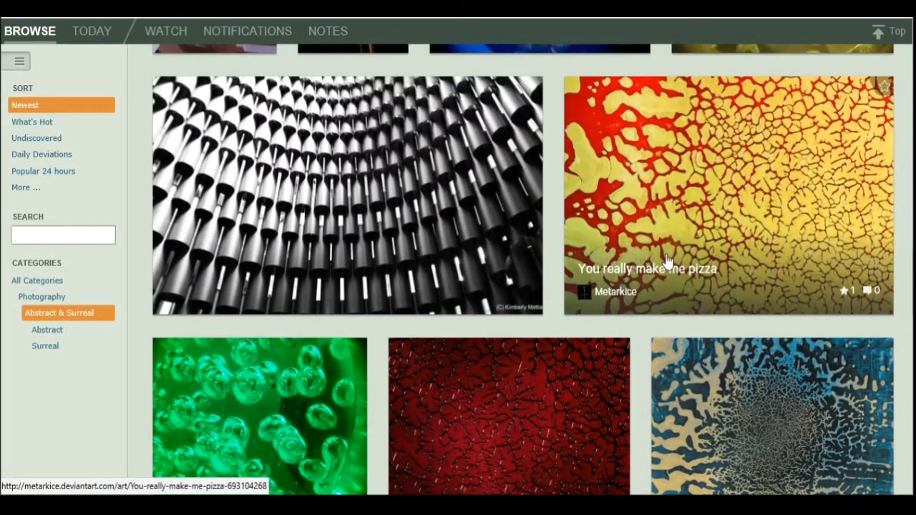
{"action": "scroll", "scroll_direction": "down", "scroll_amount": 3}
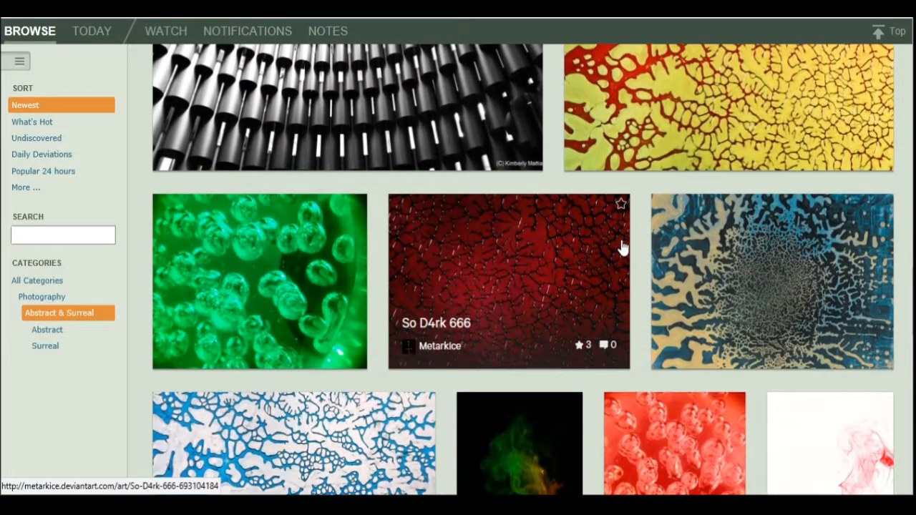
{"action": "scroll", "scroll_direction": "down", "scroll_amount": 3}
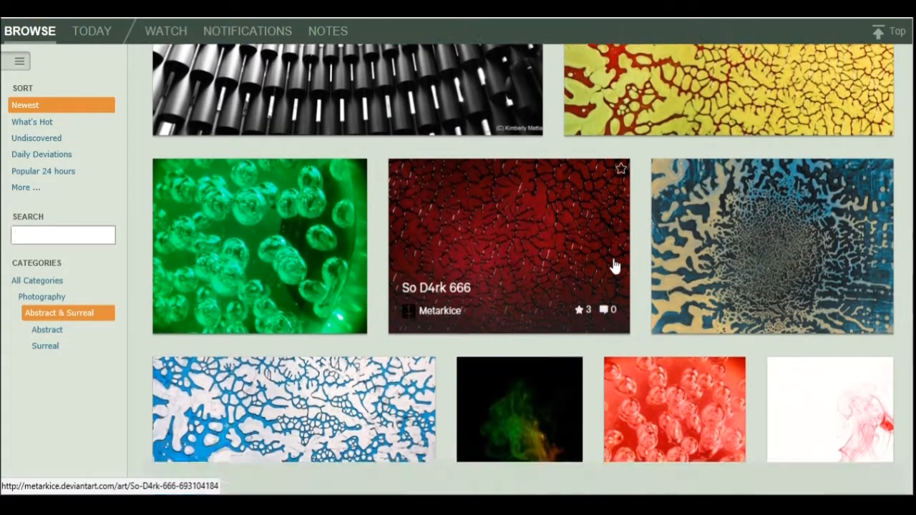
{"action": "scroll", "scroll_direction": "down", "scroll_amount": 3}
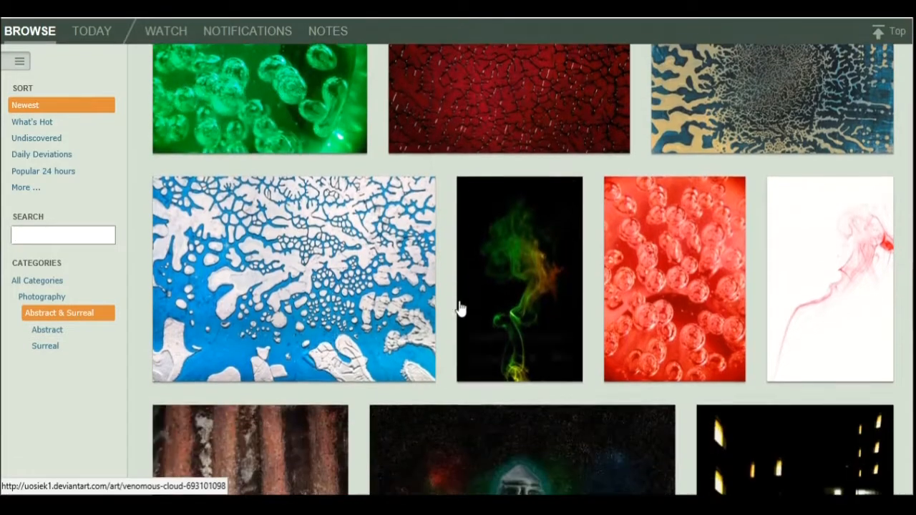
{"action": "scroll", "scroll_direction": "down", "scroll_amount": 3}
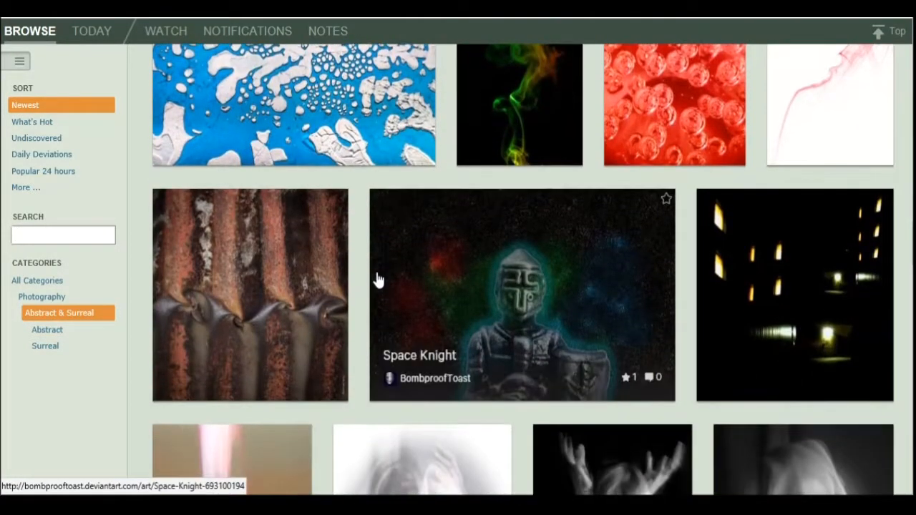
{"action": "mouse_move", "coordinate": [370, 278]}
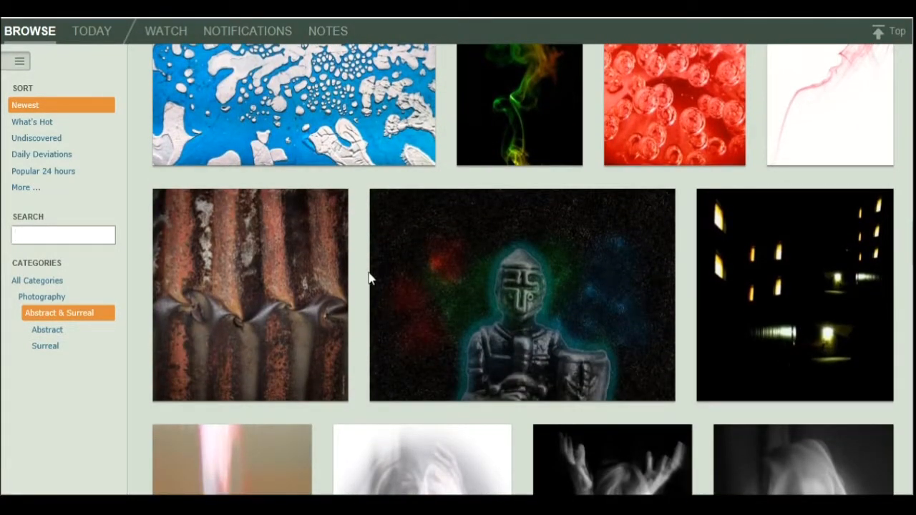
{"action": "scroll", "scroll_direction": "down", "scroll_amount": 3}
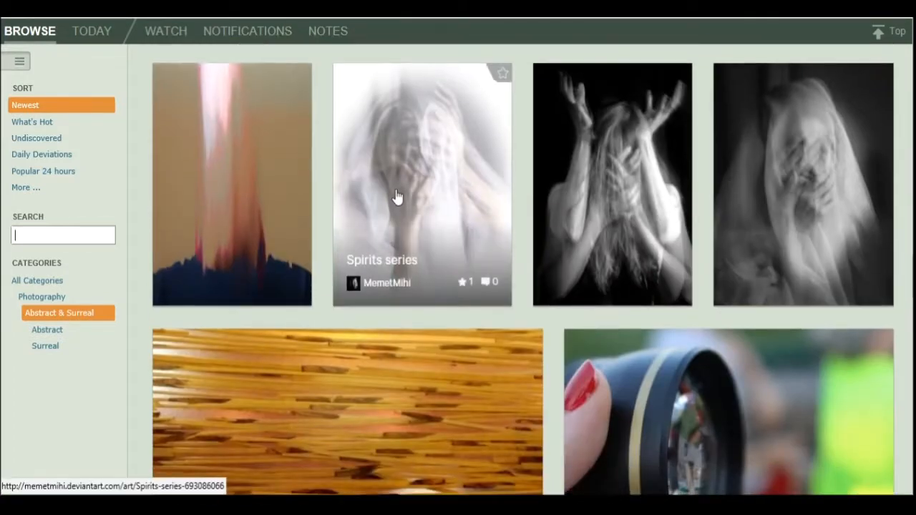
{"action": "mouse_move", "coordinate": [817, 196]}
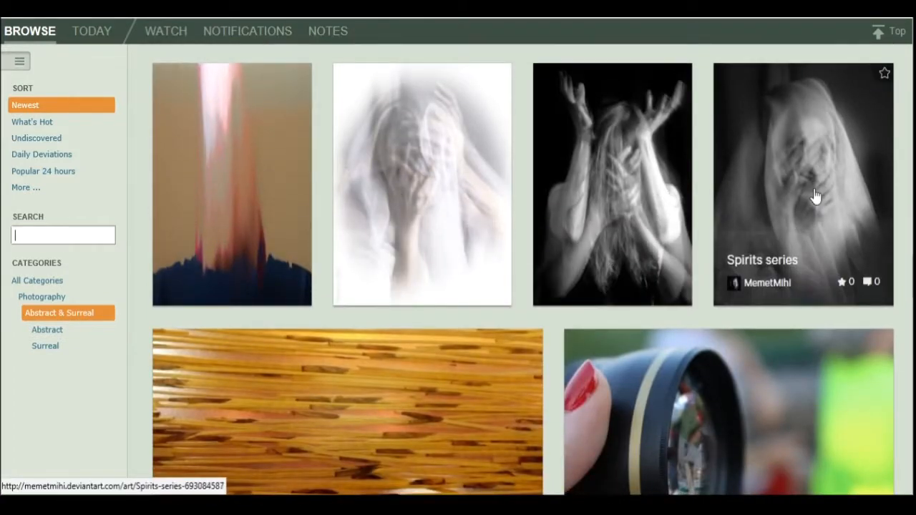
{"action": "scroll", "scroll_direction": "down", "scroll_amount": 3}
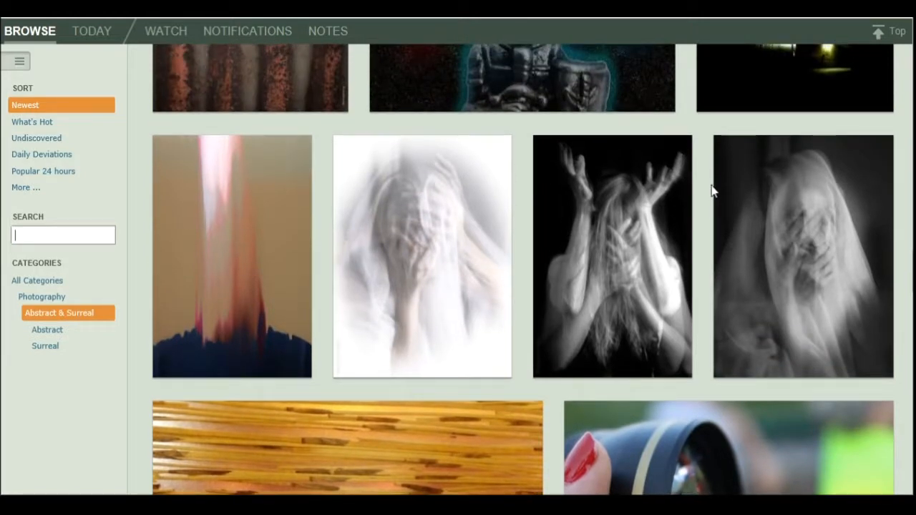
{"action": "mouse_move", "coordinate": [704, 198]}
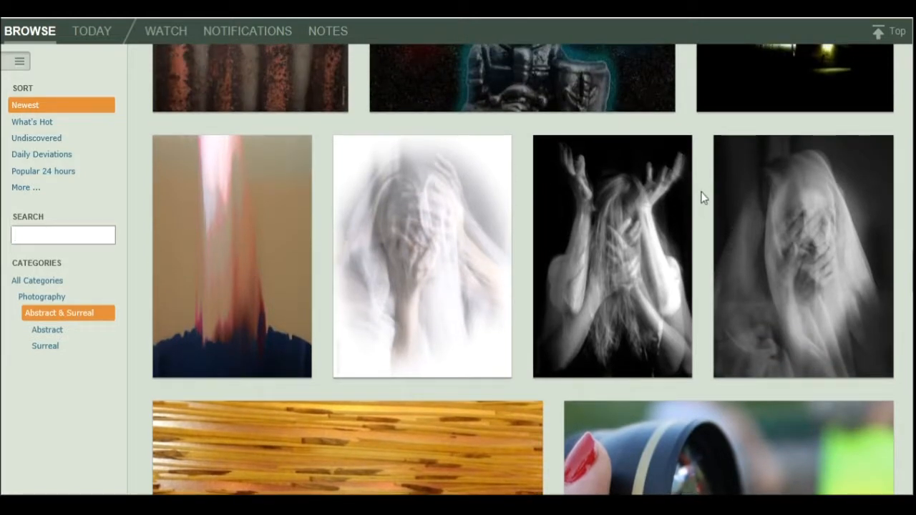
{"action": "mouse_move", "coordinate": [422, 257]}
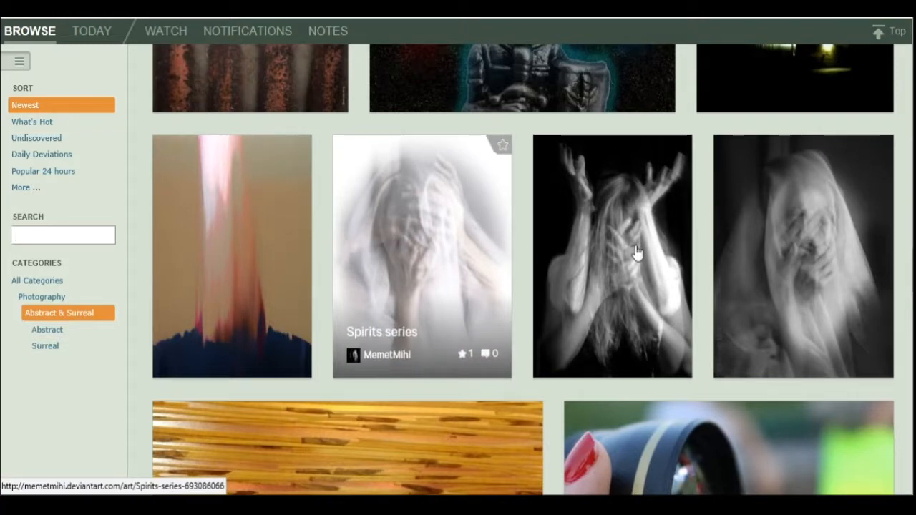
{"action": "mouse_move", "coordinate": [788, 248]}
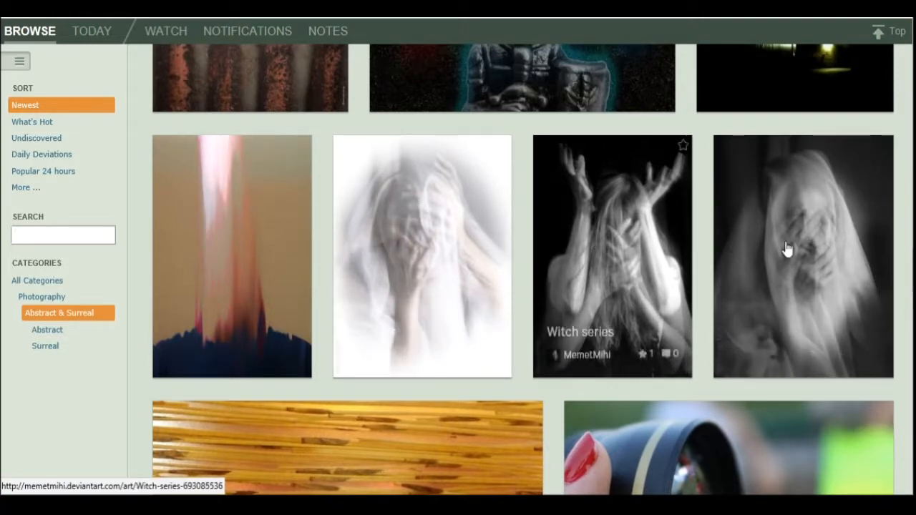
Step: Scroll further through the Abstract & Surreal gallery, hovering over more thumbnails
{"action": "scroll", "scroll_direction": "down", "scroll_amount": 3}
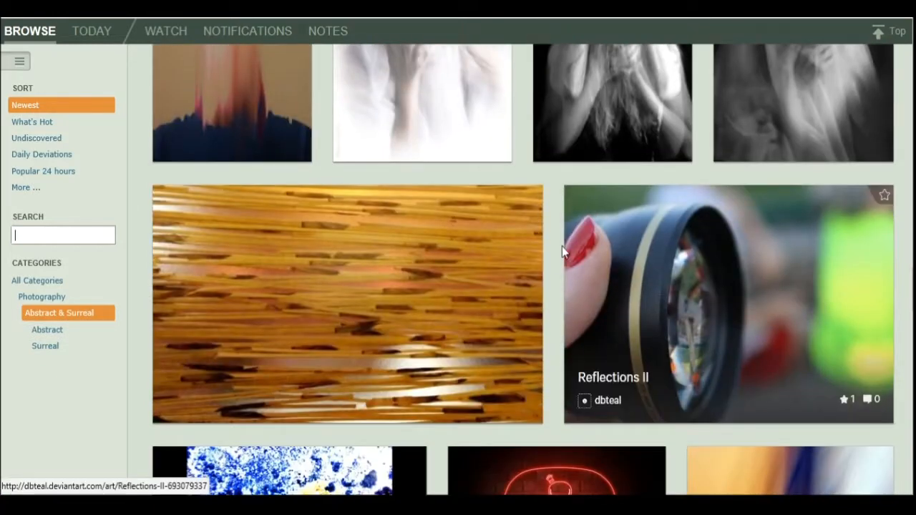
{"action": "scroll", "scroll_direction": "down", "scroll_amount": 3}
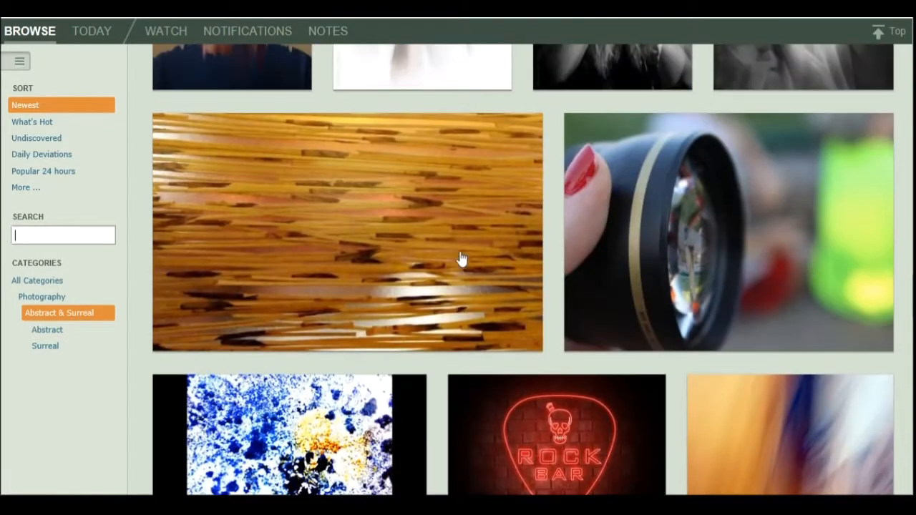
{"action": "mouse_move", "coordinate": [199, 256]}
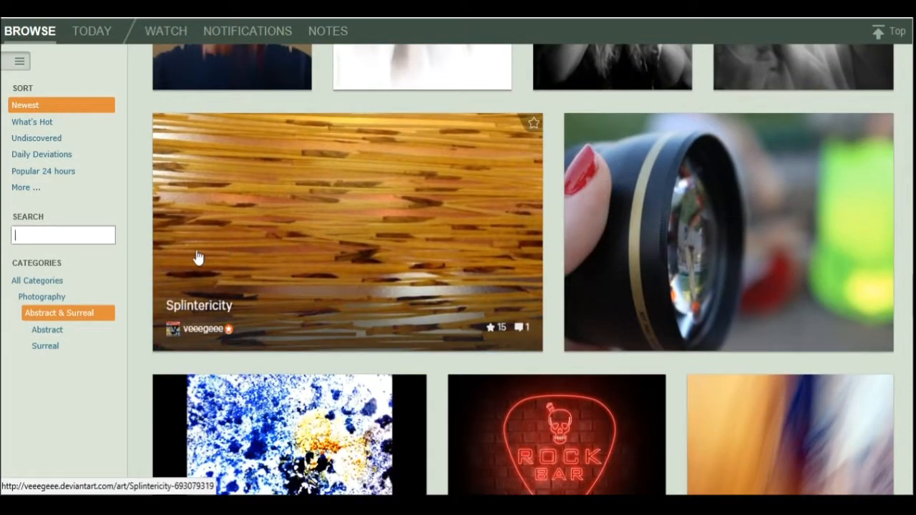
{"action": "mouse_move", "coordinate": [132, 246]}
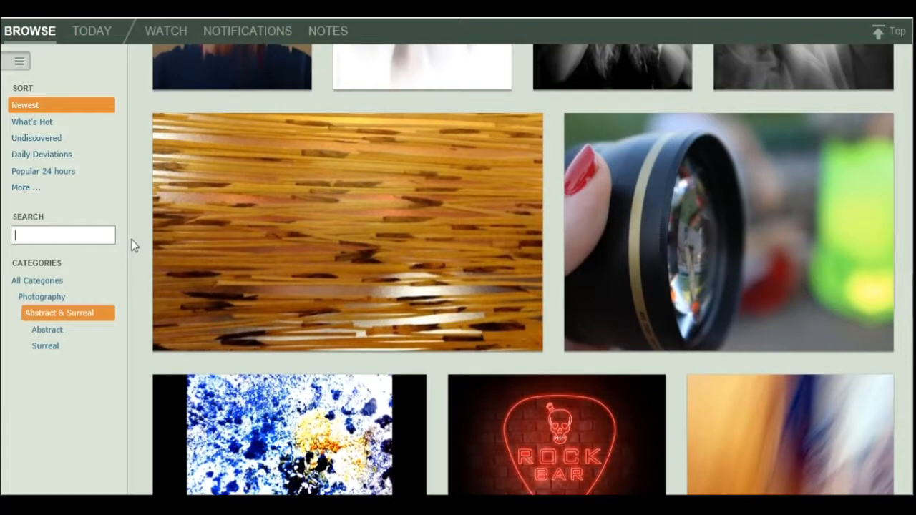
{"action": "scroll", "scroll_direction": "down", "scroll_amount": 3}
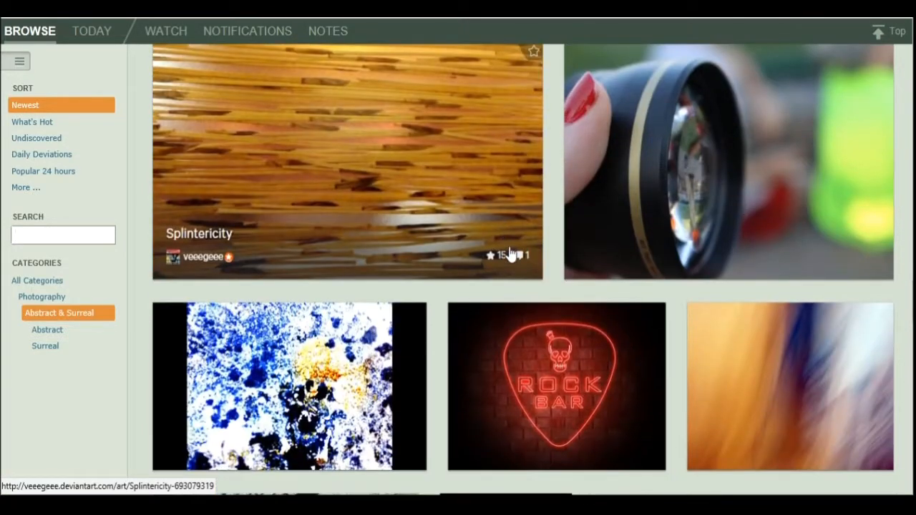
{"action": "scroll", "scroll_direction": "down", "scroll_amount": 3}
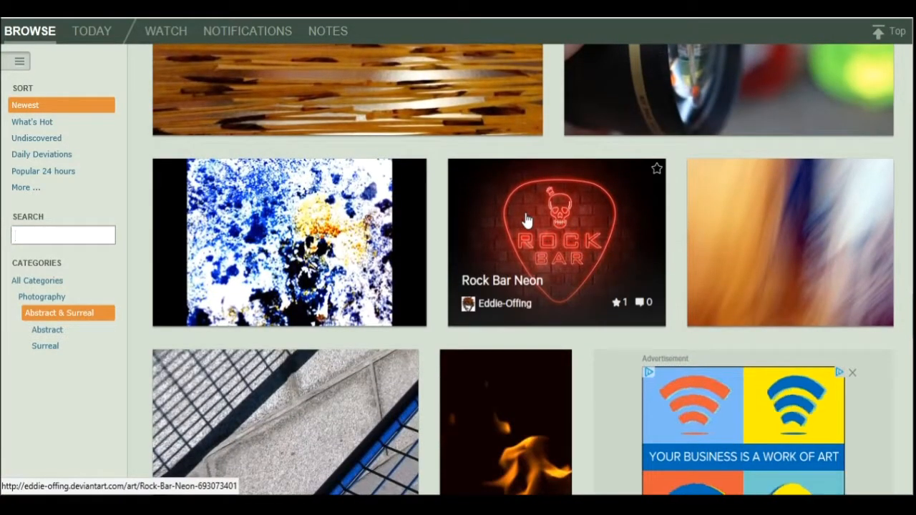
{"action": "scroll", "scroll_direction": "down", "scroll_amount": 3}
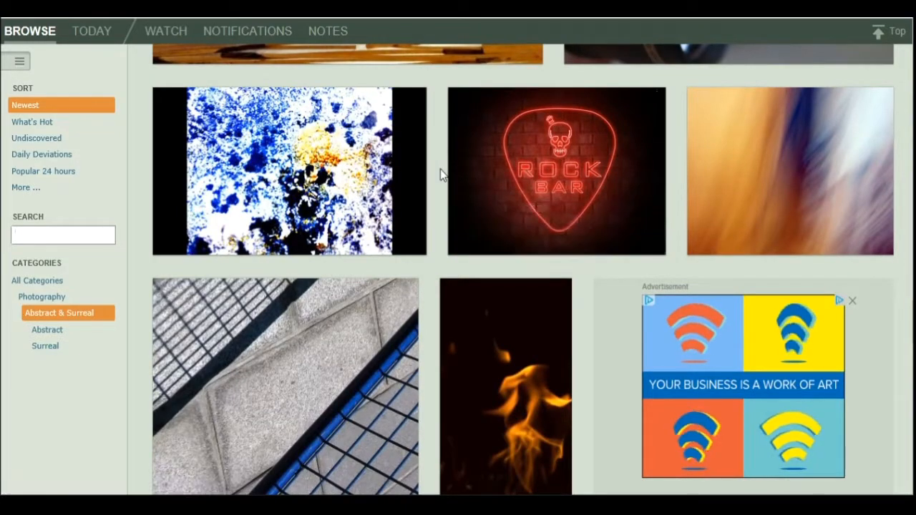
{"action": "scroll", "scroll_direction": "down", "scroll_amount": 3}
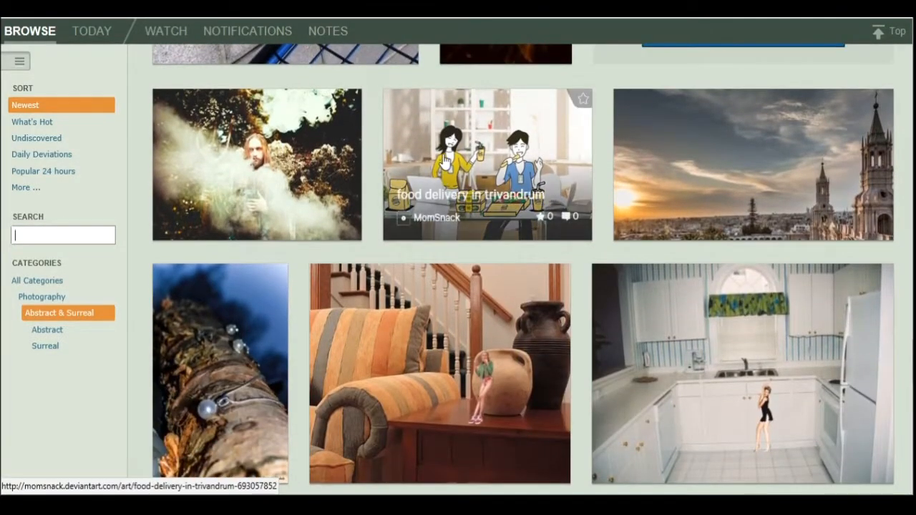
{"action": "scroll", "scroll_direction": "up", "scroll_amount": 3}
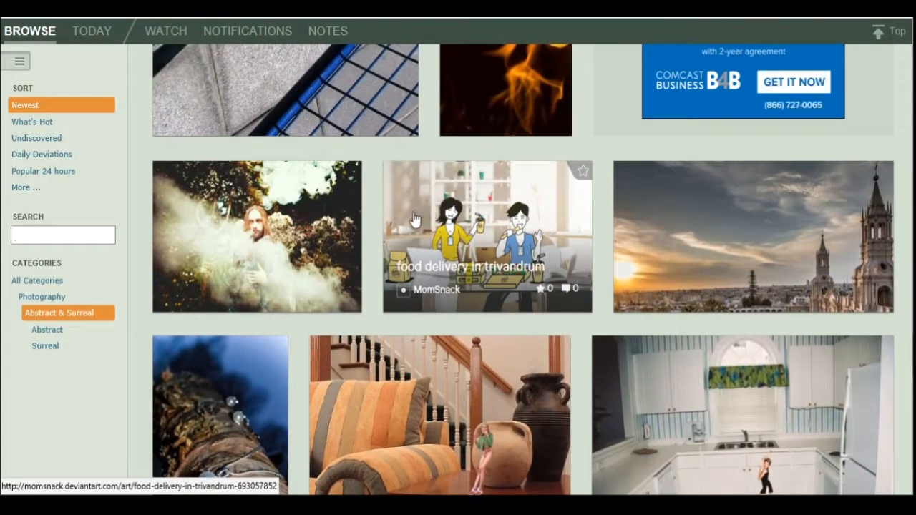
{"action": "mouse_move", "coordinate": [569, 240]}
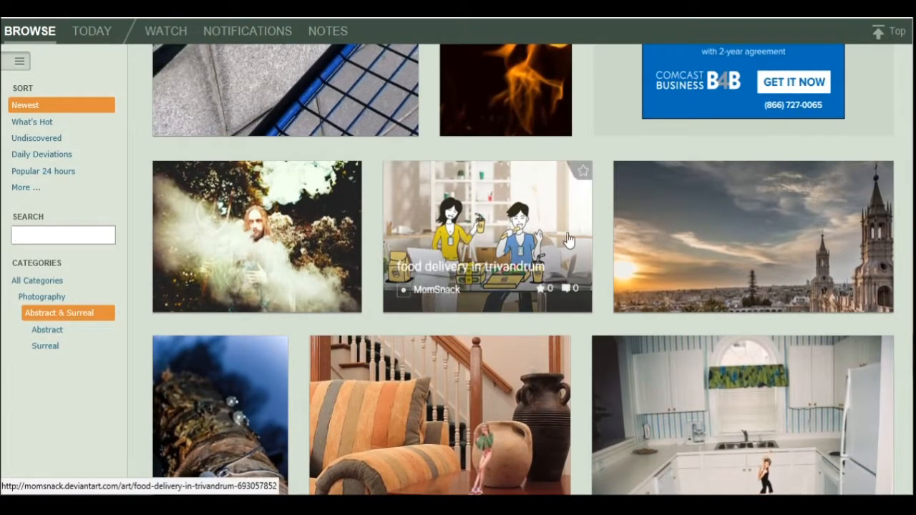
{"action": "mouse_move", "coordinate": [648, 220]}
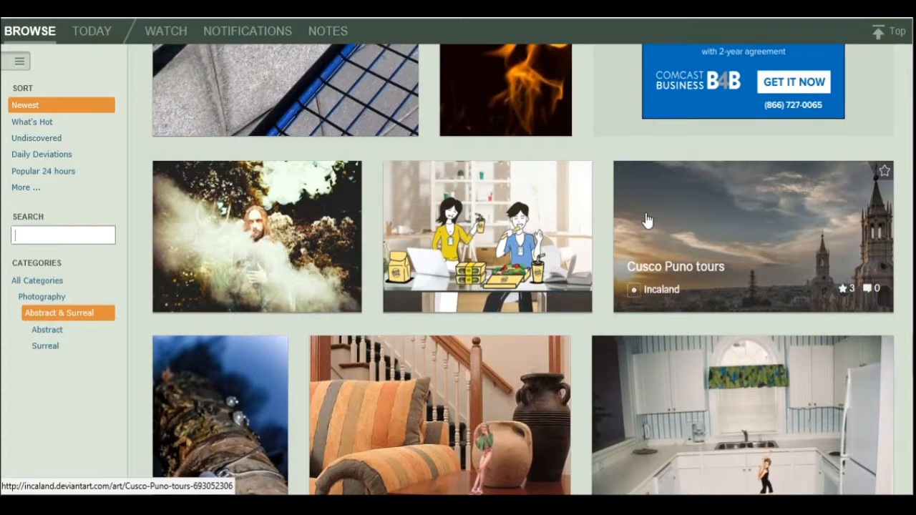
{"action": "mouse_move", "coordinate": [643, 229]}
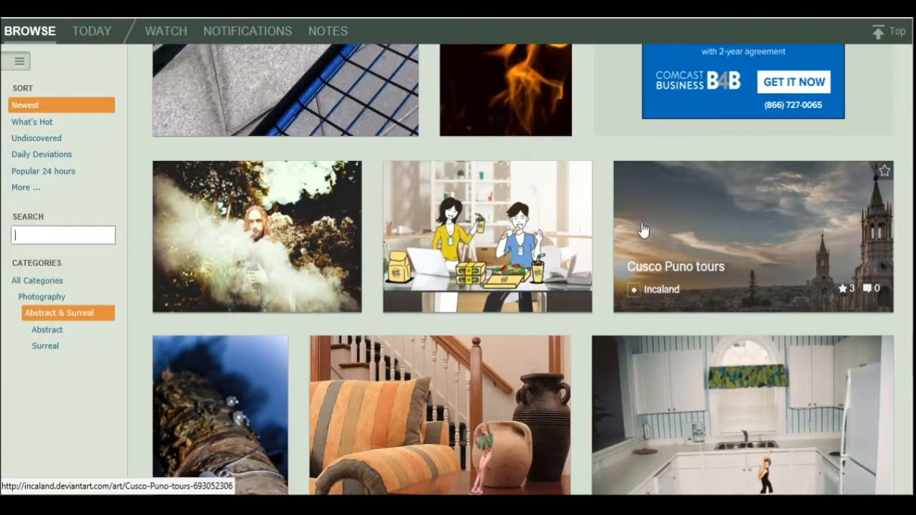
{"action": "mouse_move", "coordinate": [258, 228]}
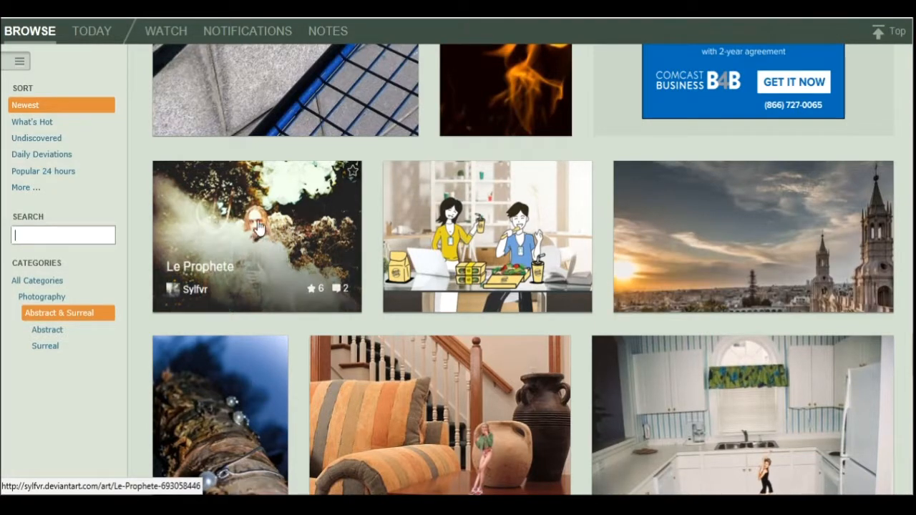
{"action": "mouse_move", "coordinate": [181, 278]}
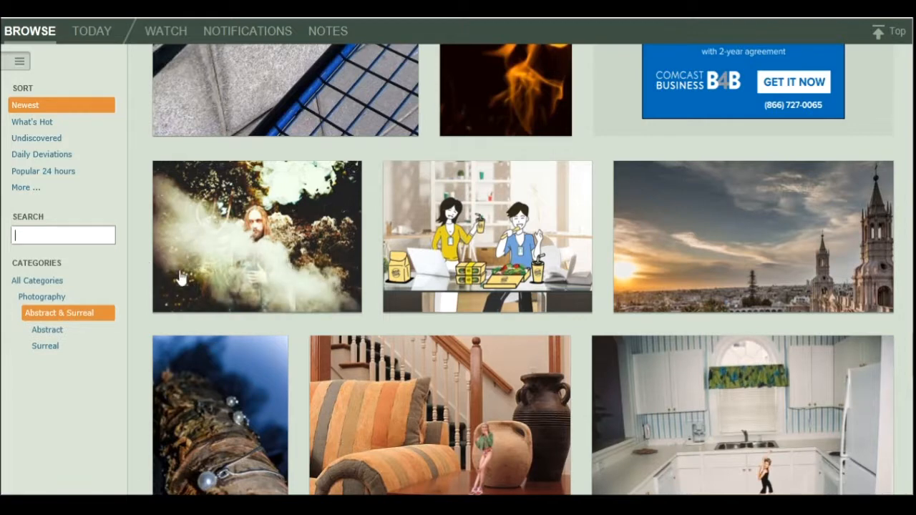
{"action": "mouse_move", "coordinate": [142, 256]}
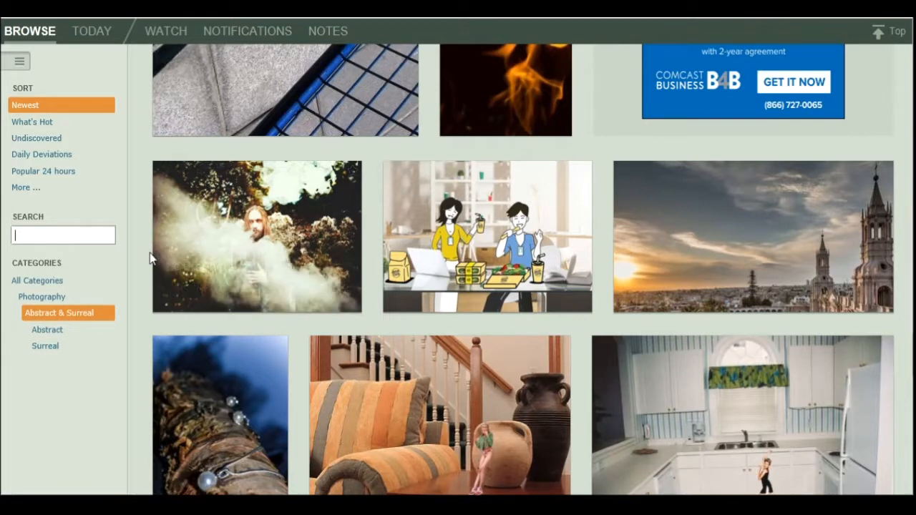
Step: Look at a few more rows, then return to the top of the gallery page via Top
{"action": "scroll", "scroll_direction": "down", "scroll_amount": 3}
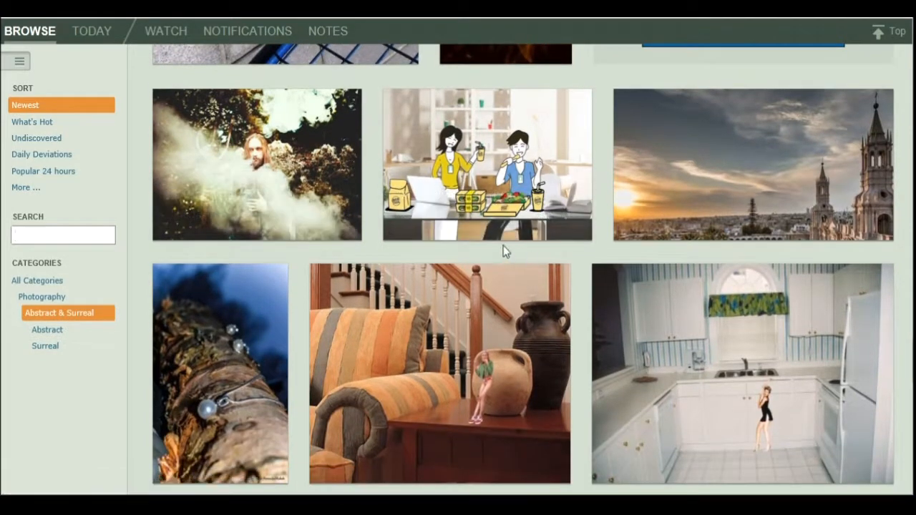
{"action": "scroll", "scroll_direction": "down", "scroll_amount": 3}
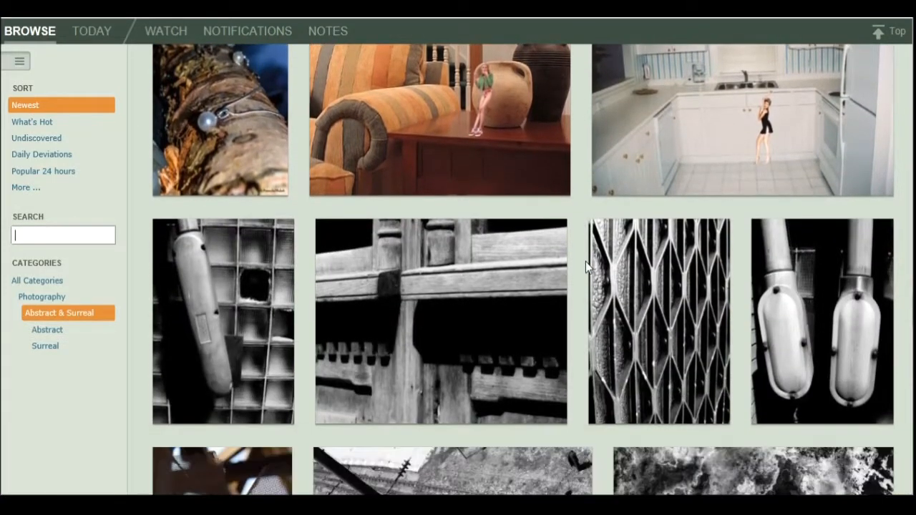
{"action": "scroll", "scroll_direction": "up", "scroll_amount": 3}
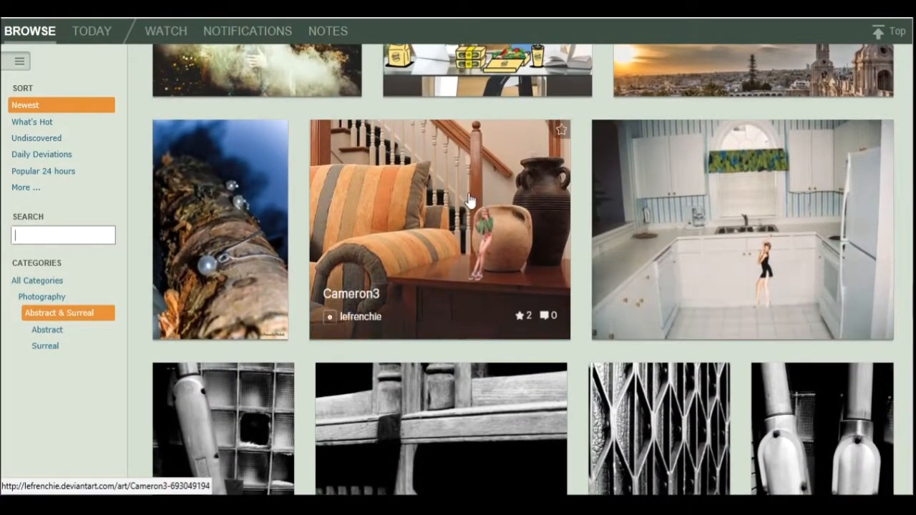
{"action": "scroll", "scroll_direction": "down", "scroll_amount": 3}
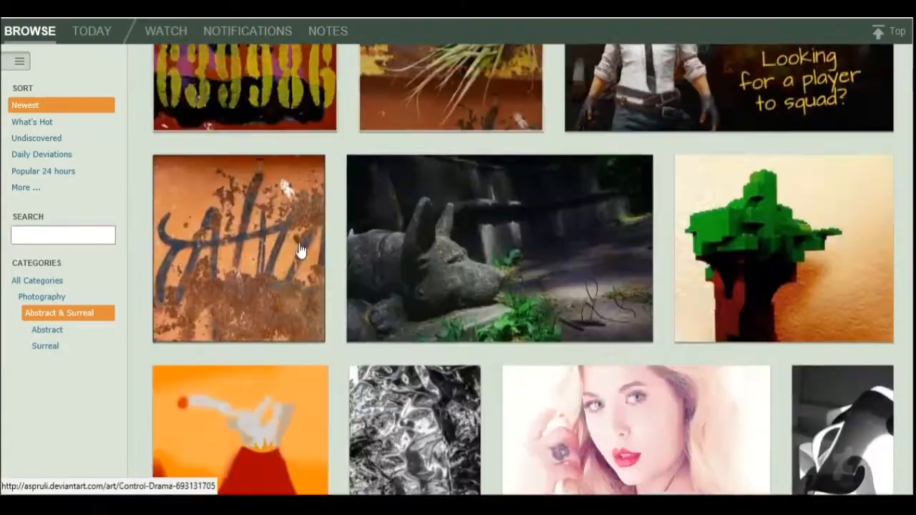
{"action": "left_click", "coordinate": [807, 36]}
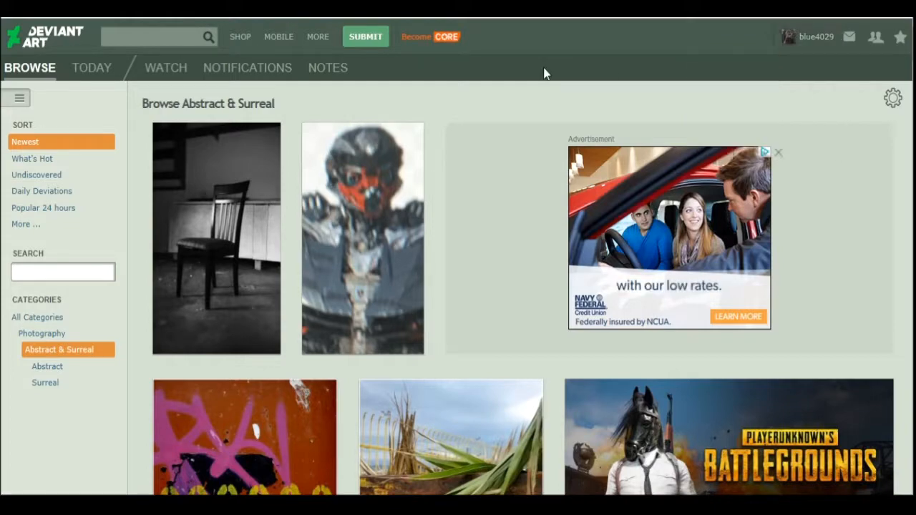
{"action": "left_click", "coordinate": [817, 37]}
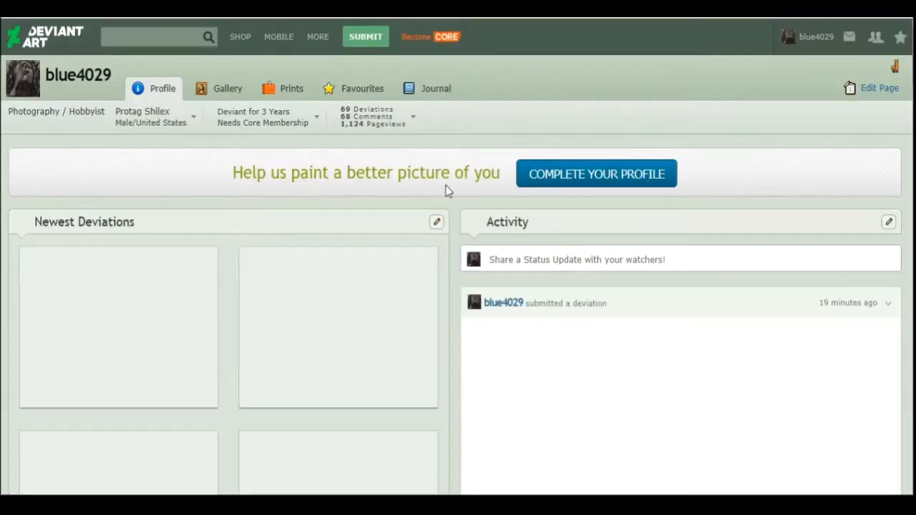
{"action": "scroll", "scroll_direction": "down", "scroll_amount": 3}
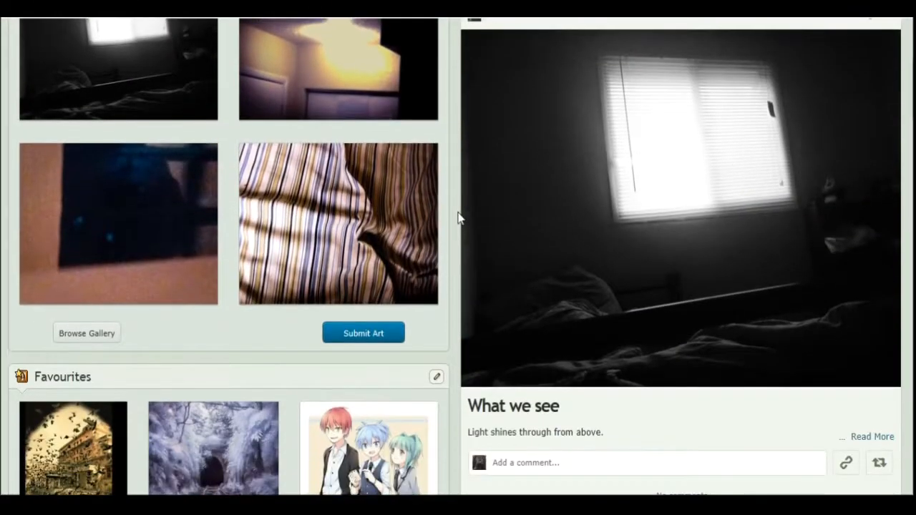
{"action": "scroll", "scroll_direction": "up", "scroll_amount": 3}
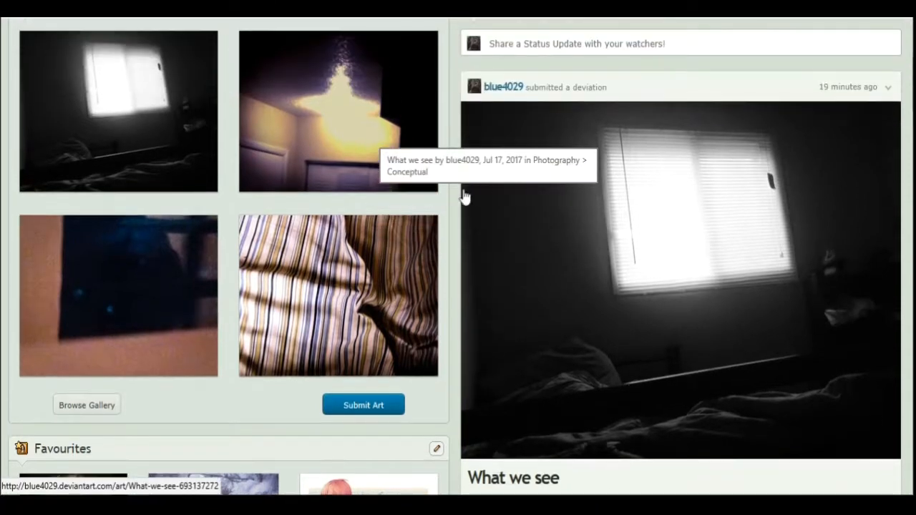
{"action": "scroll", "scroll_direction": "down", "scroll_amount": 3}
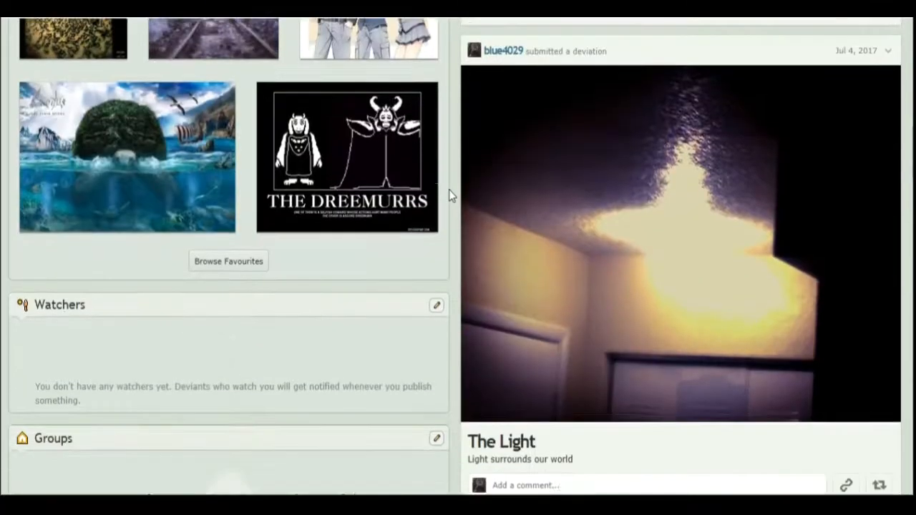
{"action": "scroll", "scroll_direction": "down", "scroll_amount": 3}
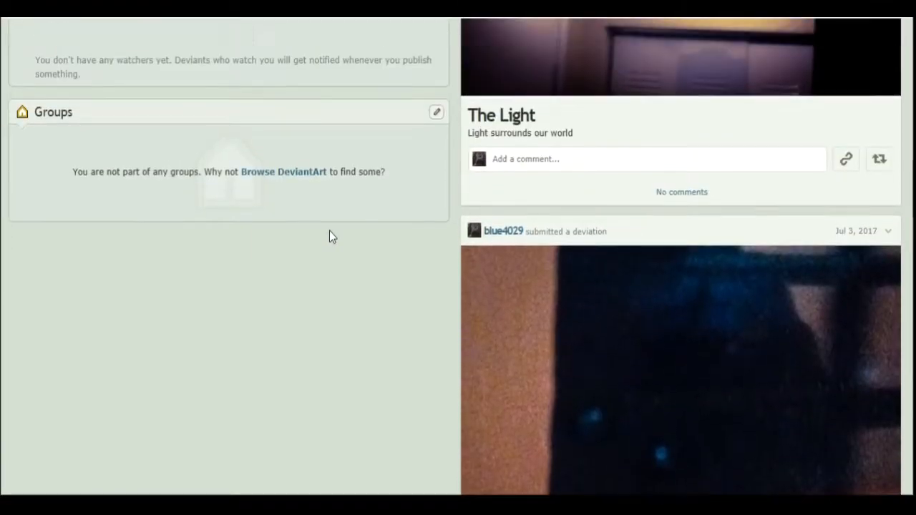
{"action": "scroll", "scroll_direction": "up", "scroll_amount": 3}
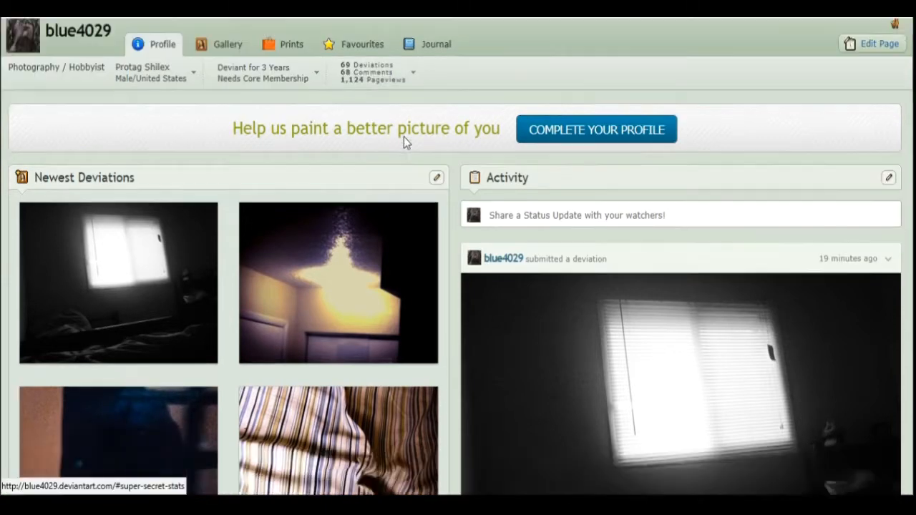
{"action": "scroll", "scroll_direction": "down", "scroll_amount": 3}
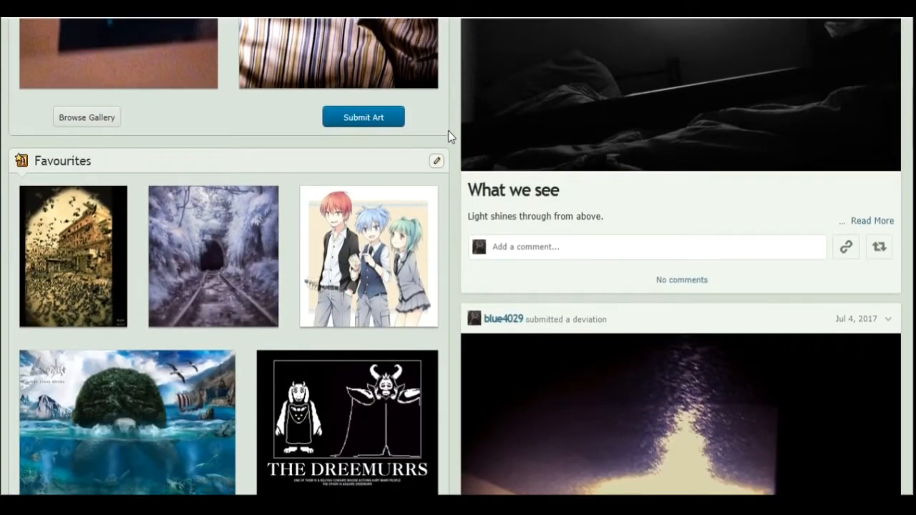